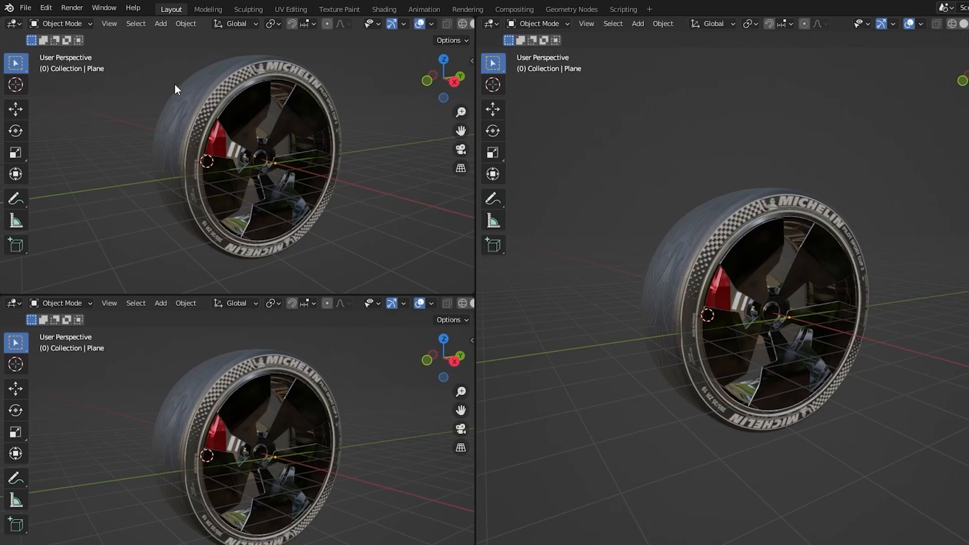
Turn the left viewport into an Image Editor and set the render device to GPU Compute.
left_click(11, 24)
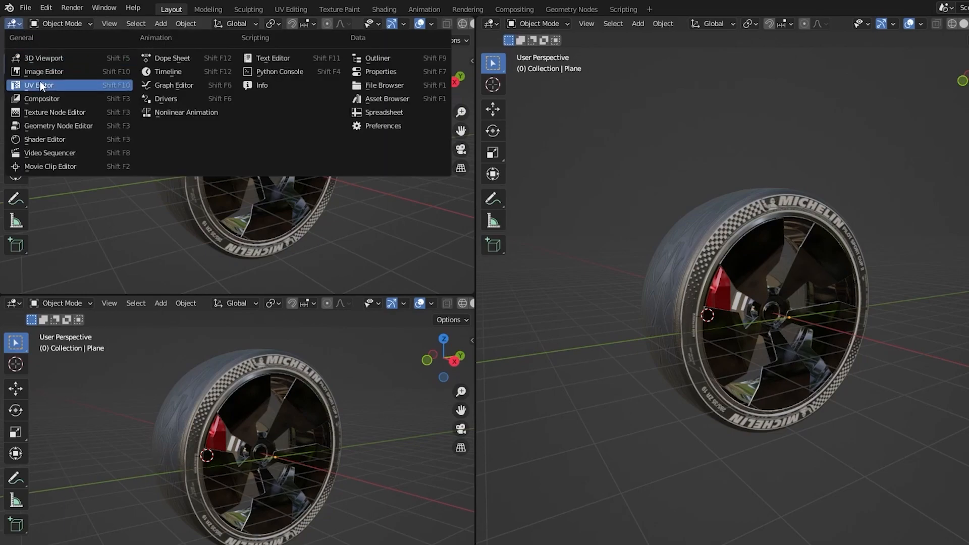
left_click(38, 85)
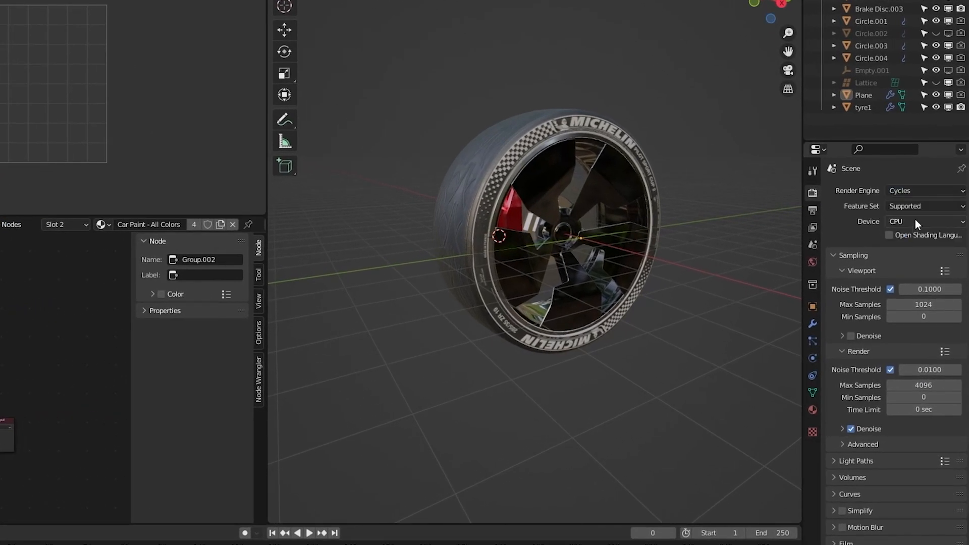
left_click(925, 222)
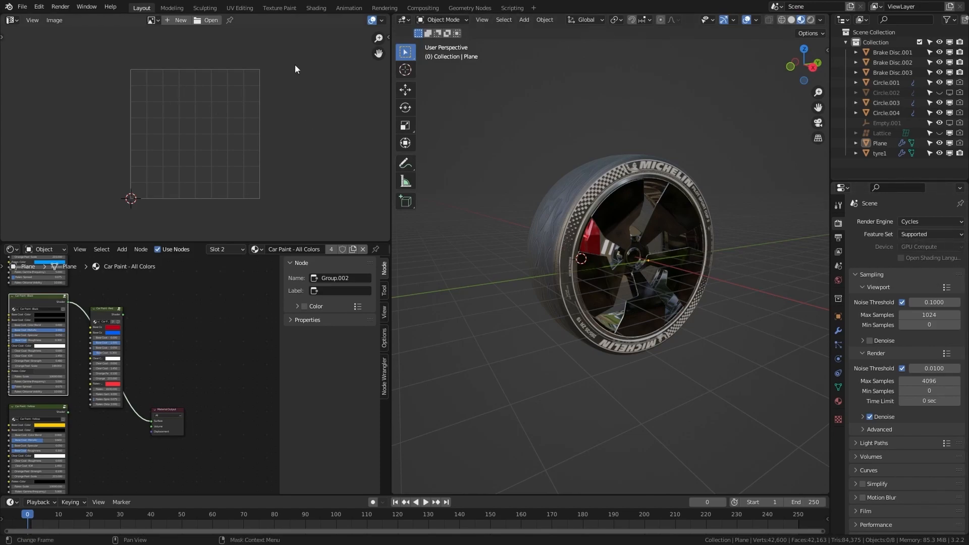
In Preferences > System, choose CUDA with the GeForce GTX 1060 enabled, then close Preferences.
left_click(39, 7)
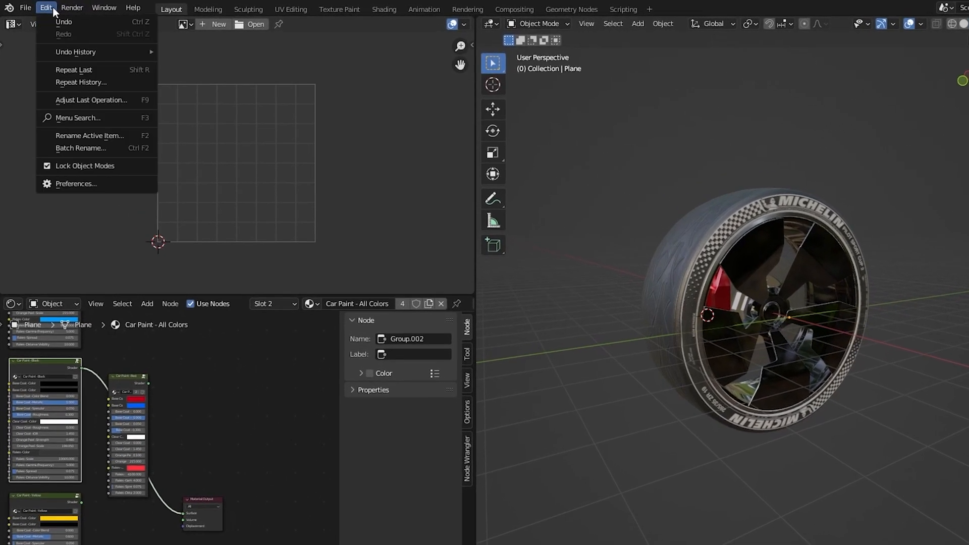
left_click(77, 184)
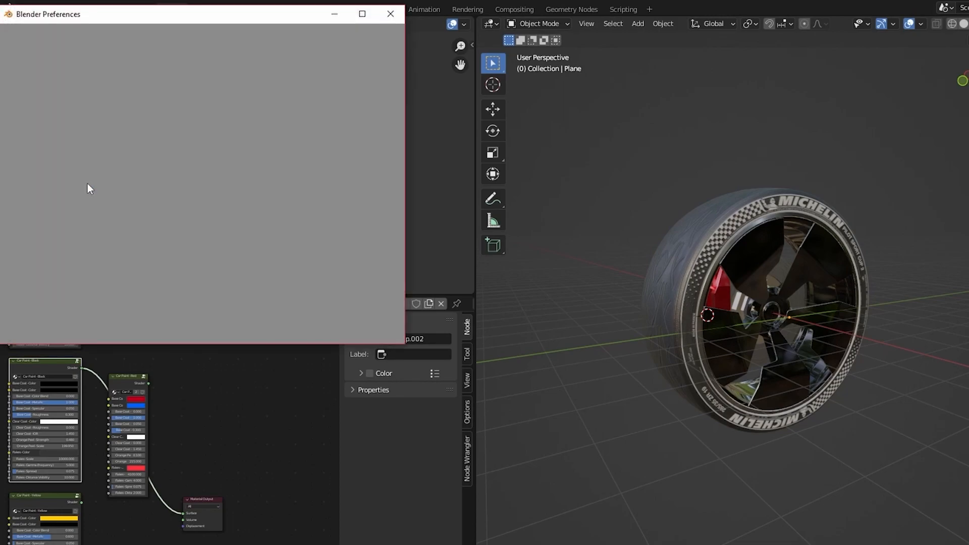
left_click(19, 209)
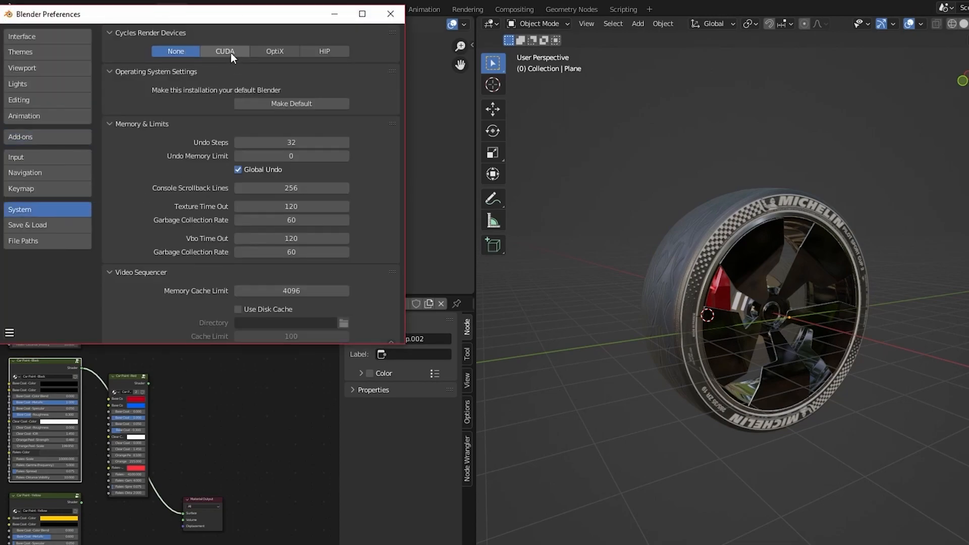
left_click(224, 51)
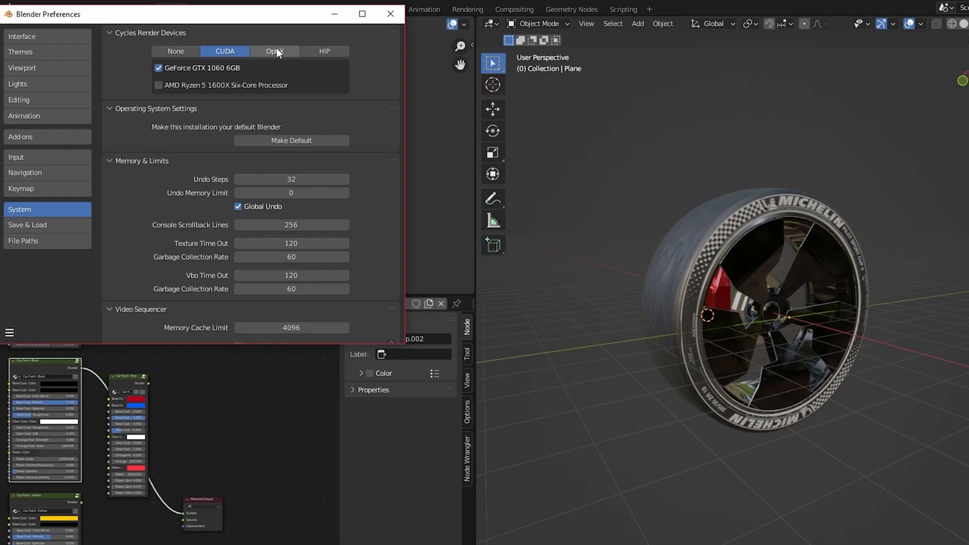
left_click(9, 333)
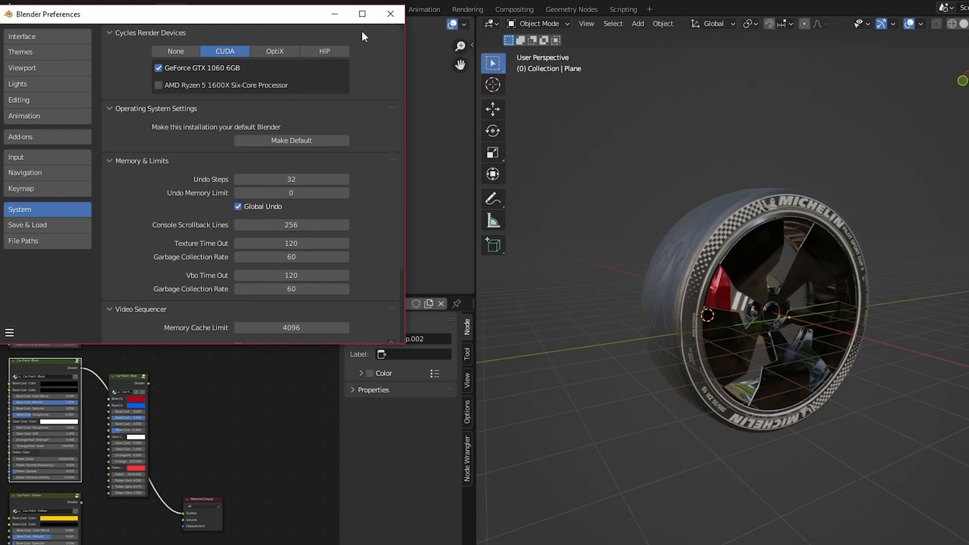
left_click(391, 14)
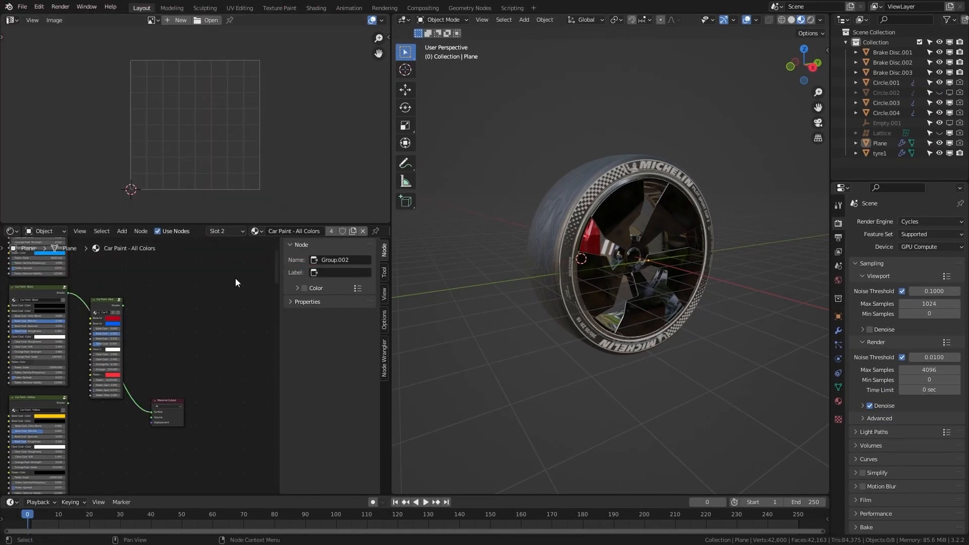
Select tyre1 and orbit the view around the wheel to see its sidewall.
left_click(879, 152)
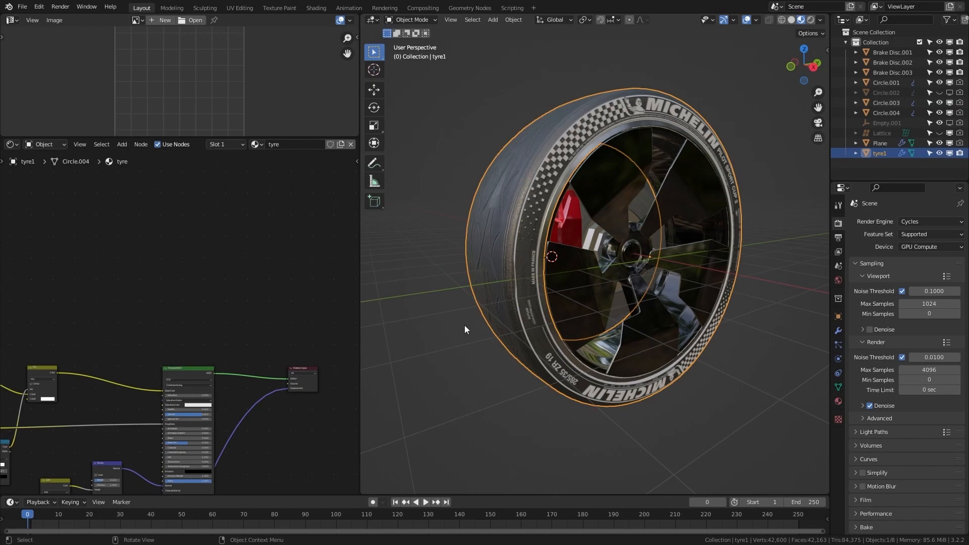
left_click_drag(551, 257, 625, 252)
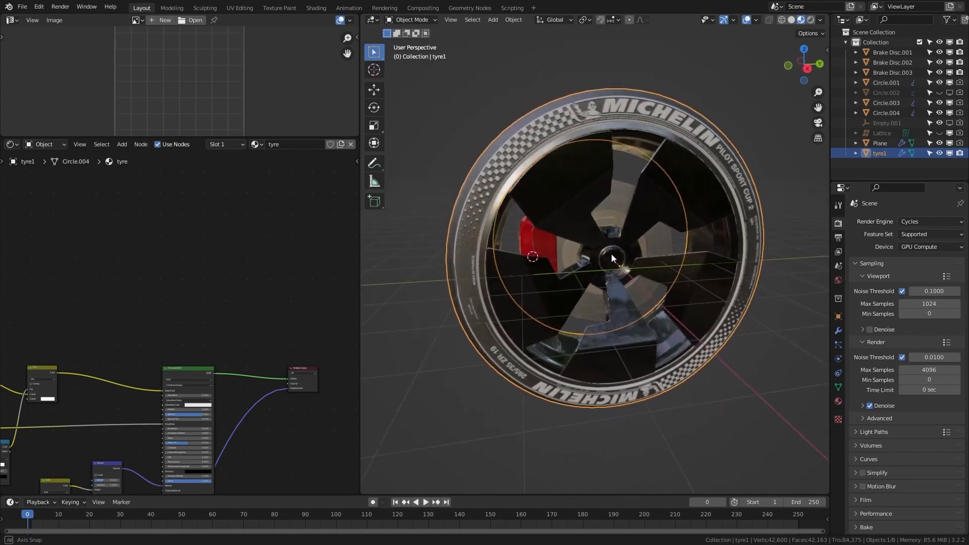
left_click_drag(611, 260, 538, 260)
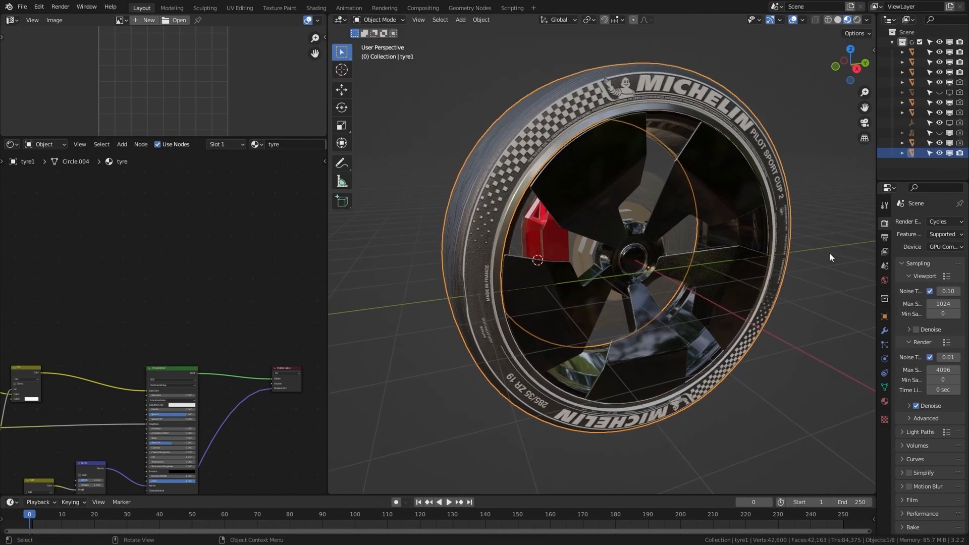
Add a Sun light from the Add menu and reselect the tyre.
left_click(460, 19)
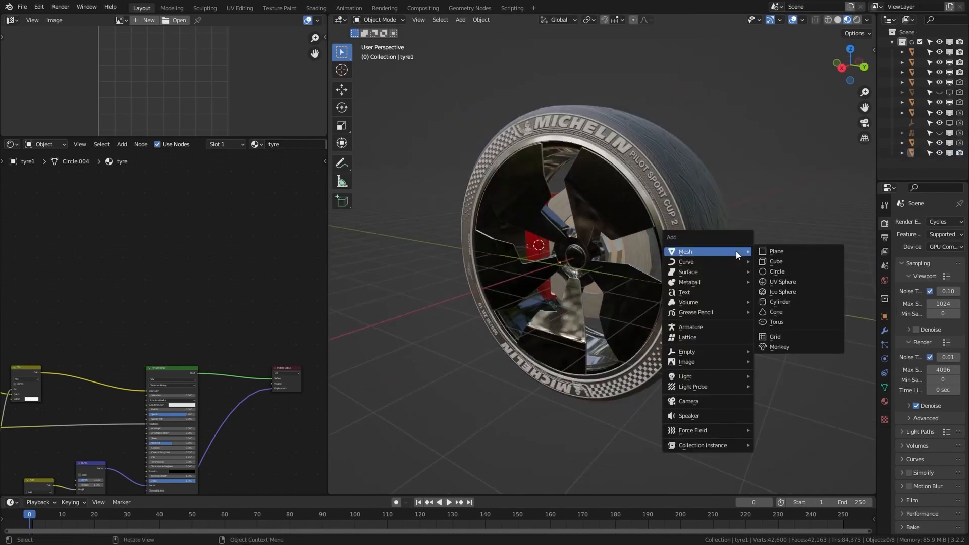
mouse_move(685, 376)
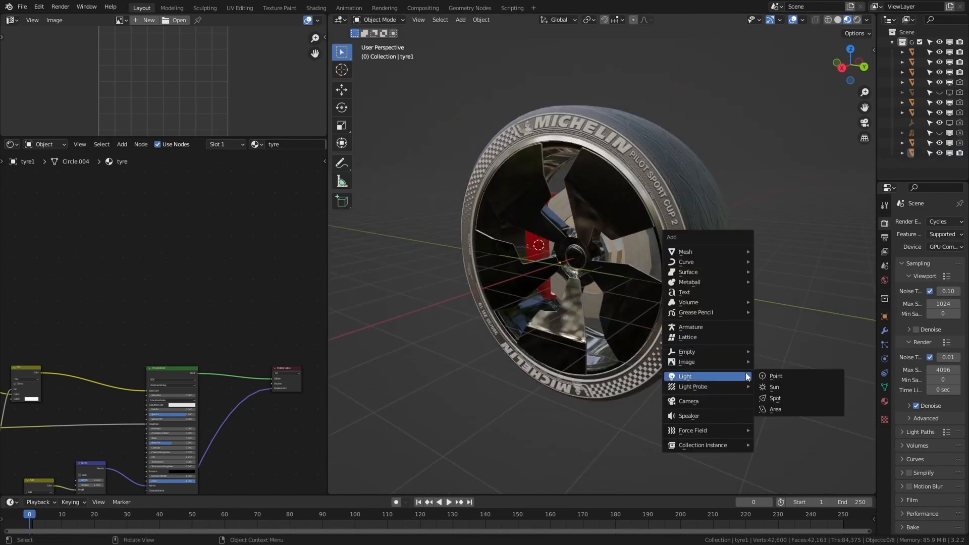
mouse_move(774, 387)
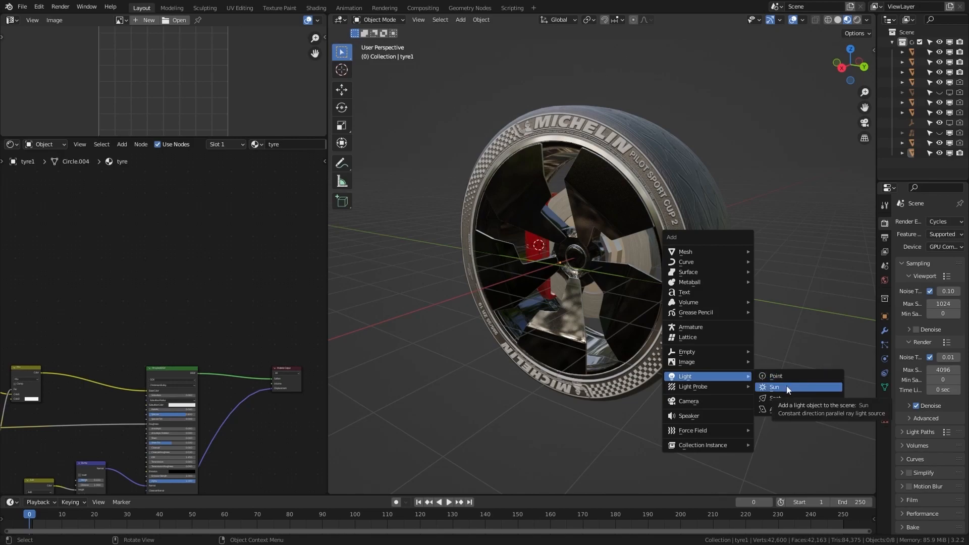
left_click(774, 387)
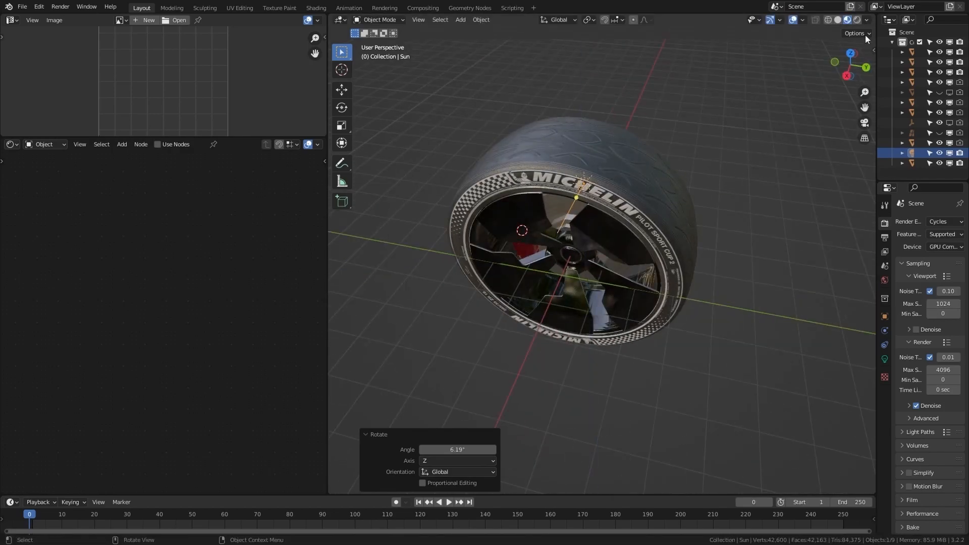
left_click(868, 19)
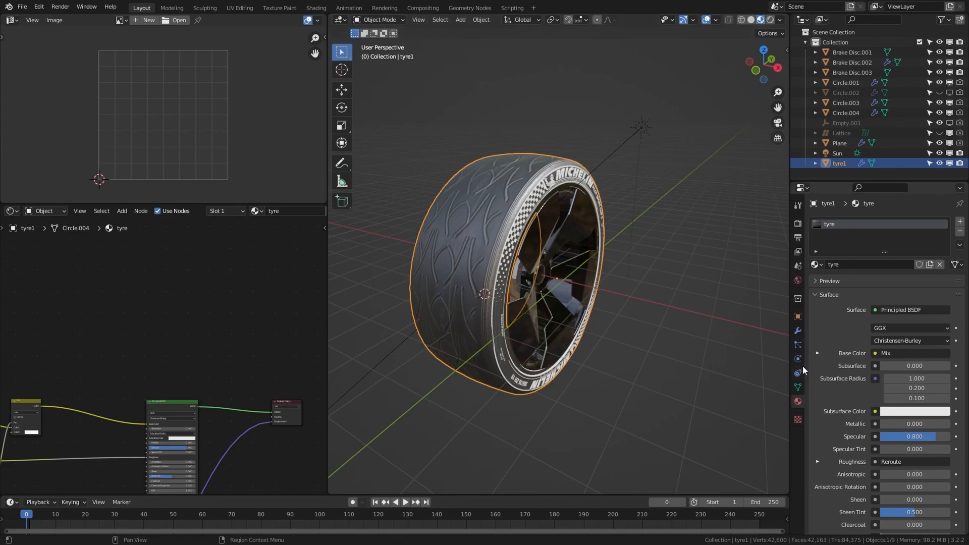
mouse_move(800, 394)
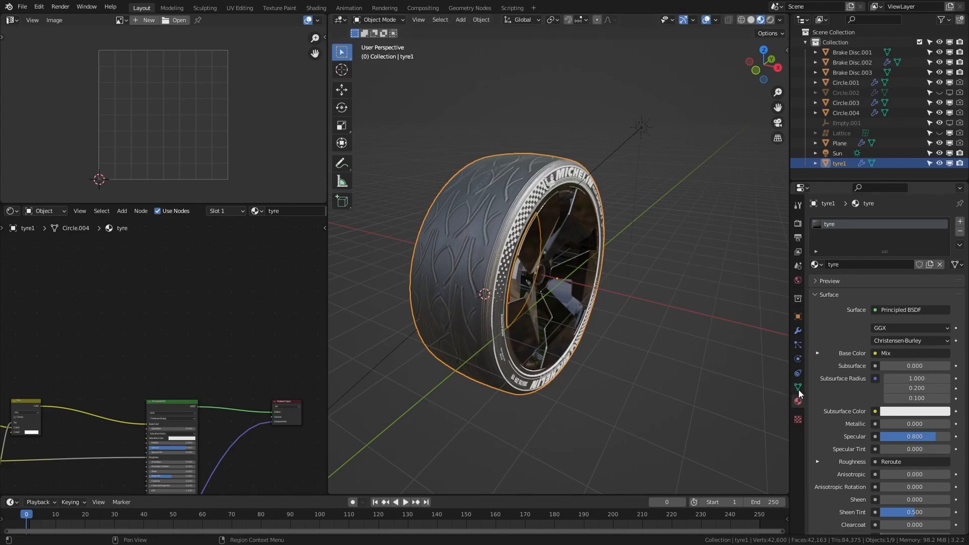
mouse_move(798, 388)
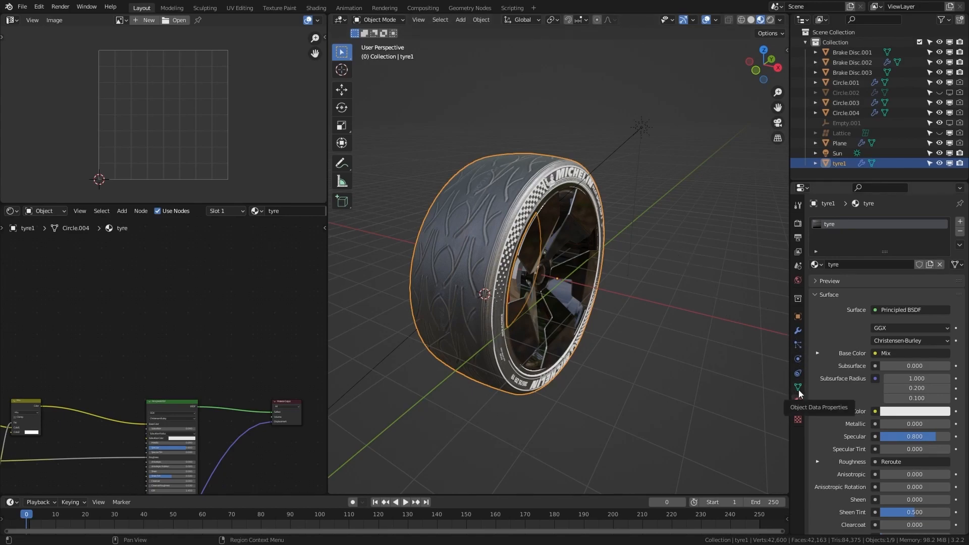
In Object Data Properties, add a new UV map and rename it 'Bake'.
left_click(798, 386)
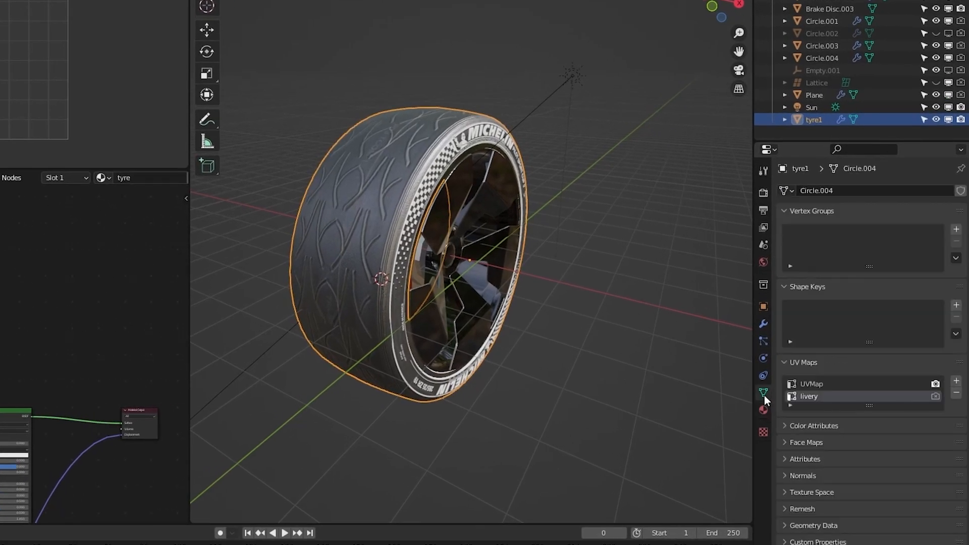
mouse_move(831, 373)
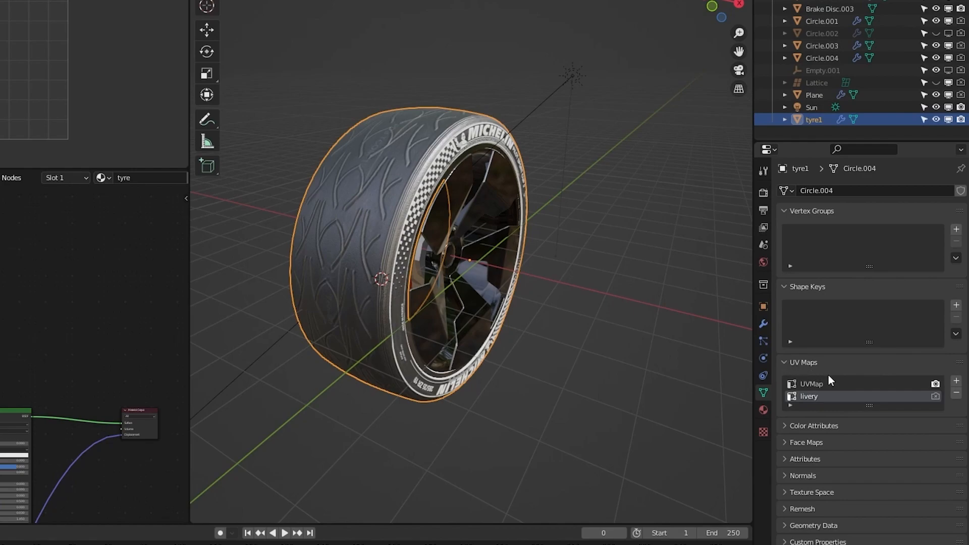
mouse_move(956, 383)
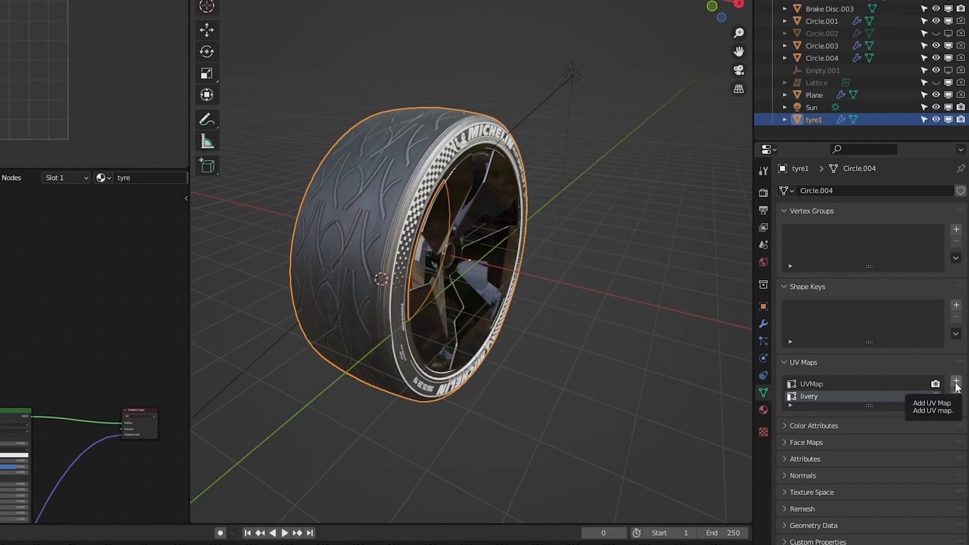
left_click(956, 380)
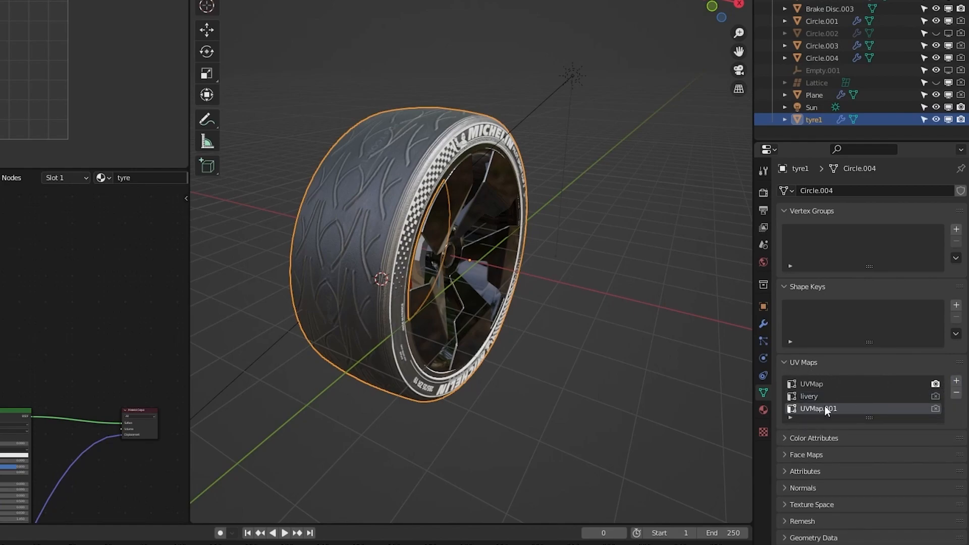
double_click(819, 409)
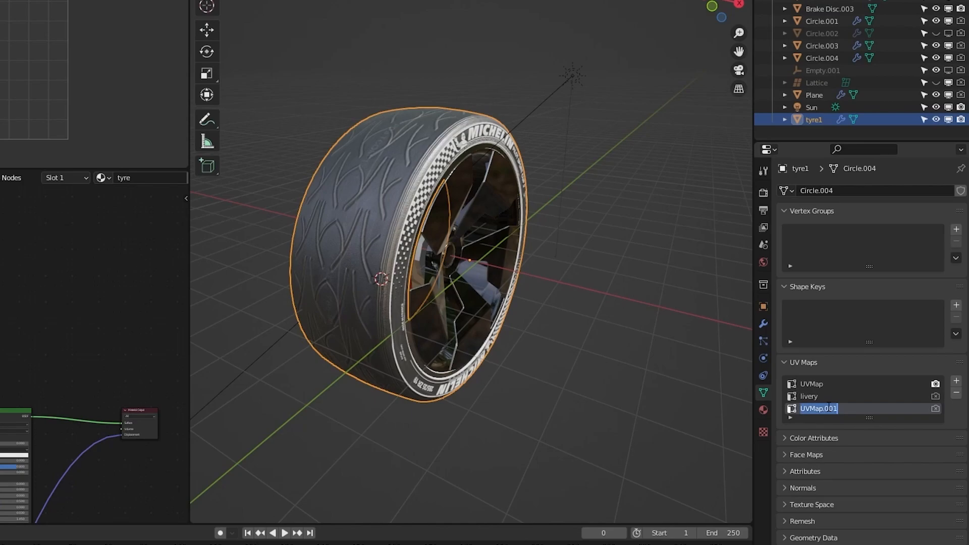
type("Bake")
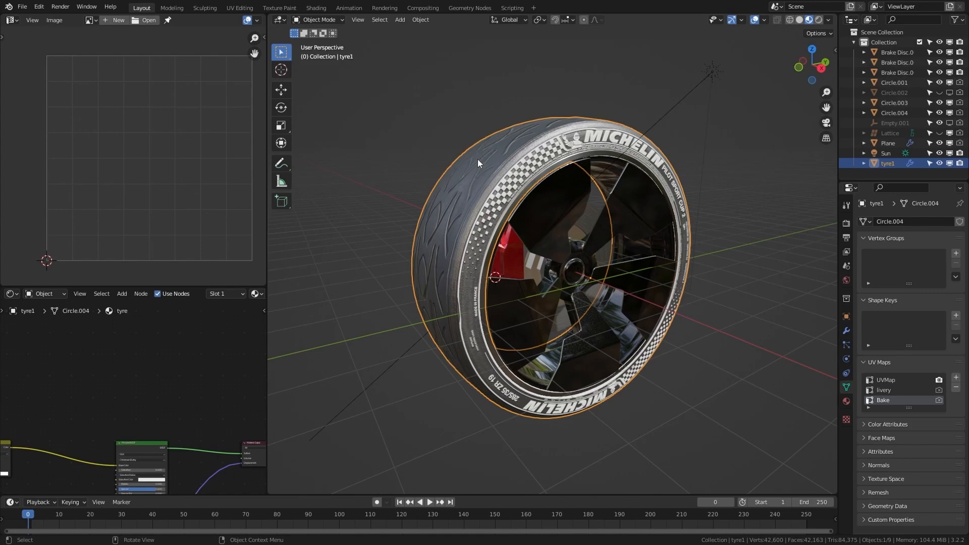
In Edit Mode, select the tyre's edges, mark them as seams, and unwrap the mesh.
key("Tab")
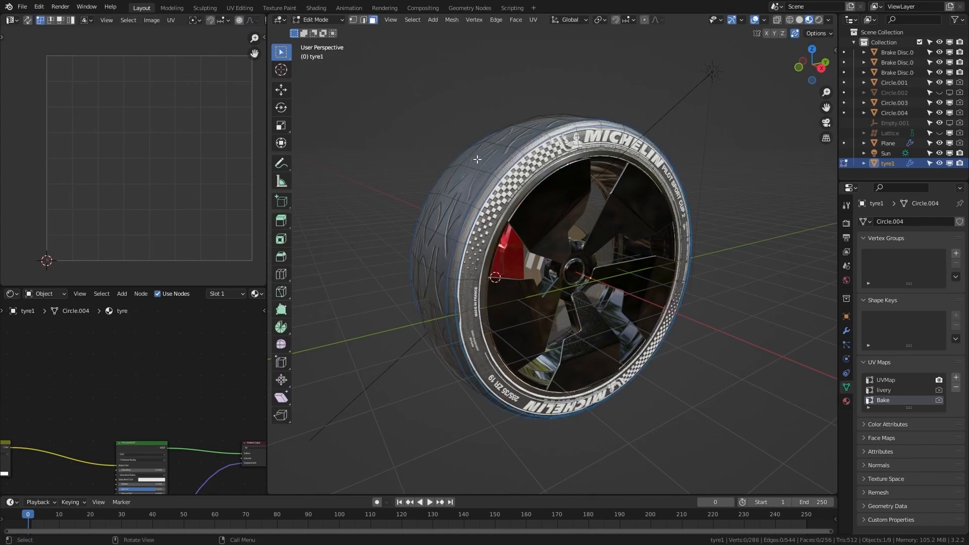
left_click(365, 19)
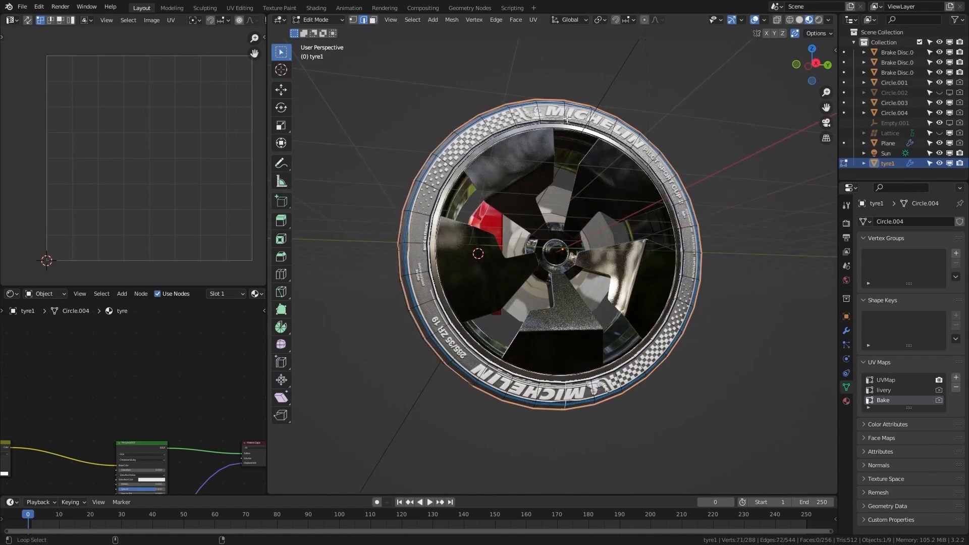
left_click_drag(556, 247, 664, 145)
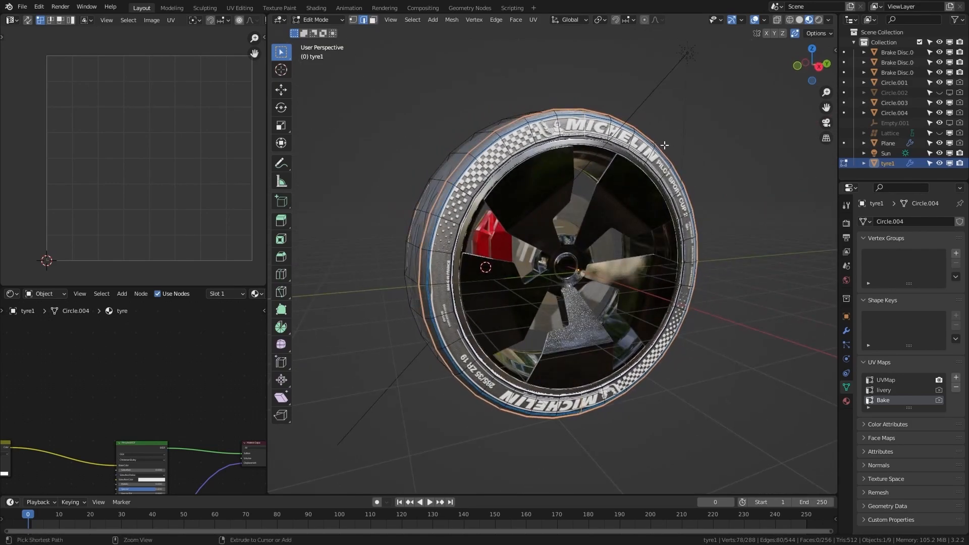
left_click(496, 19)
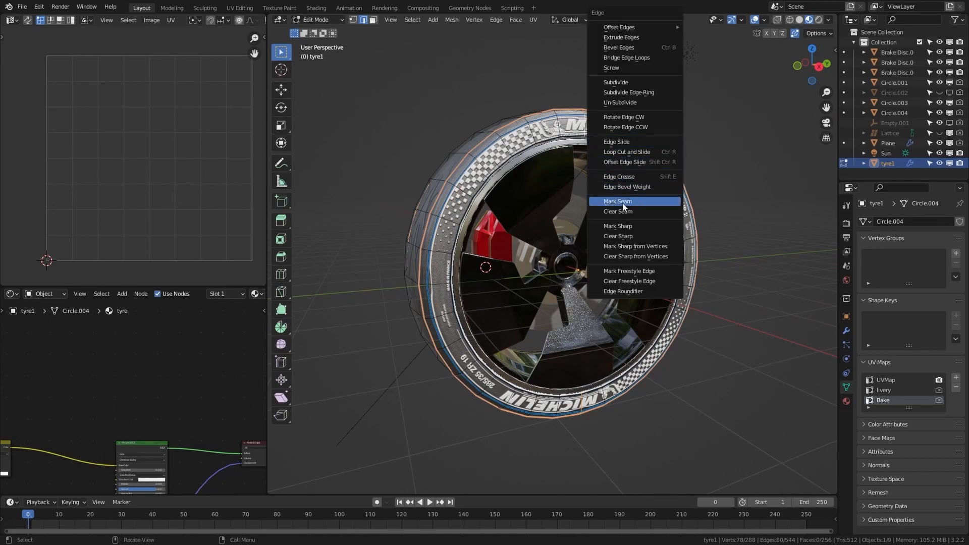
left_click(617, 201)
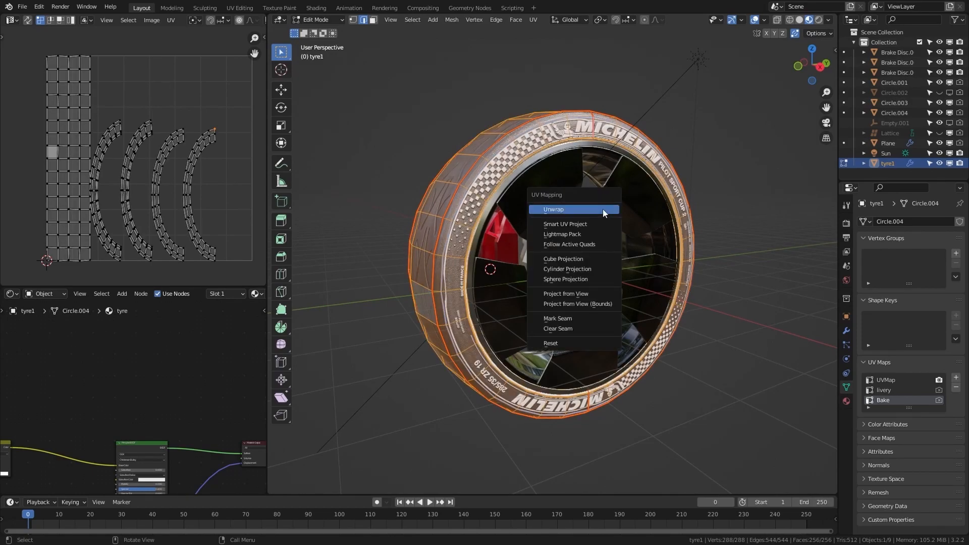
left_click(554, 209)
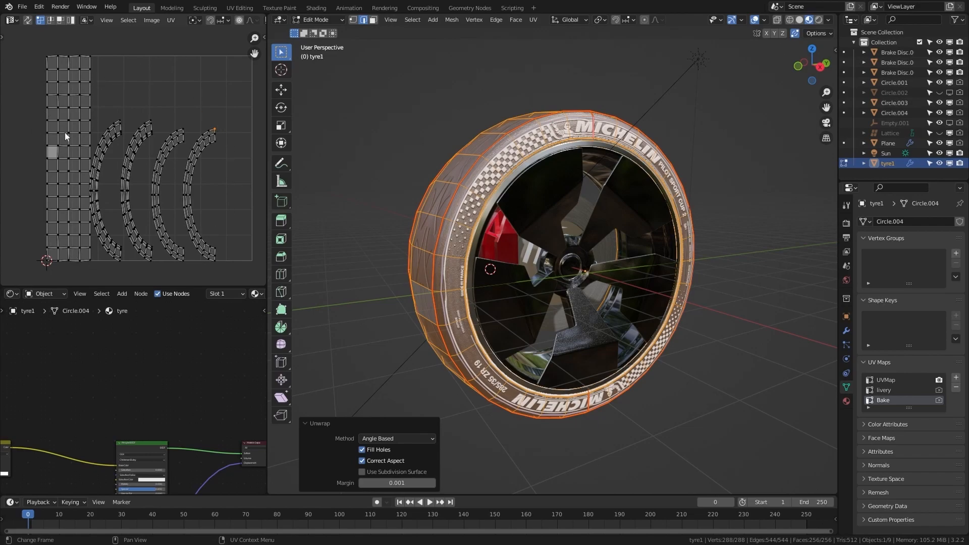
mouse_move(213, 200)
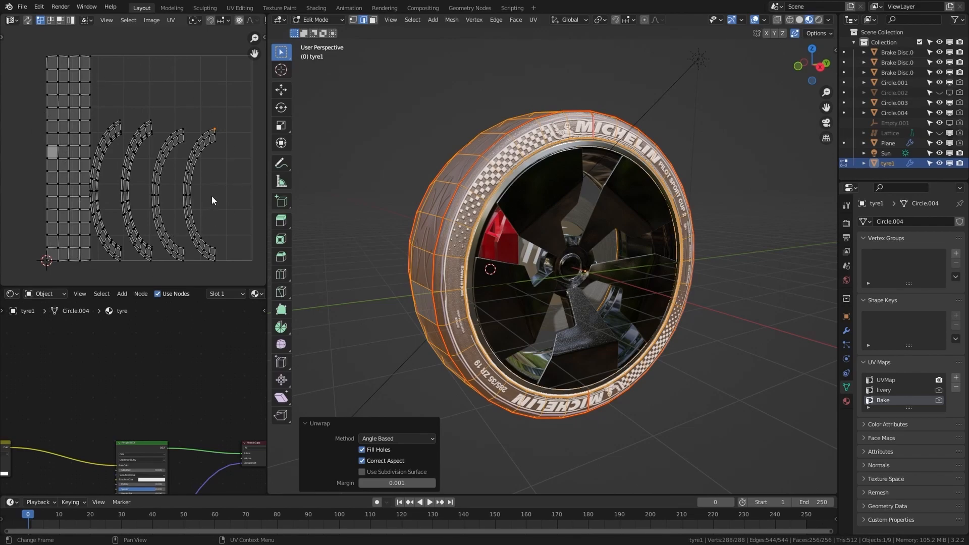
mouse_move(226, 121)
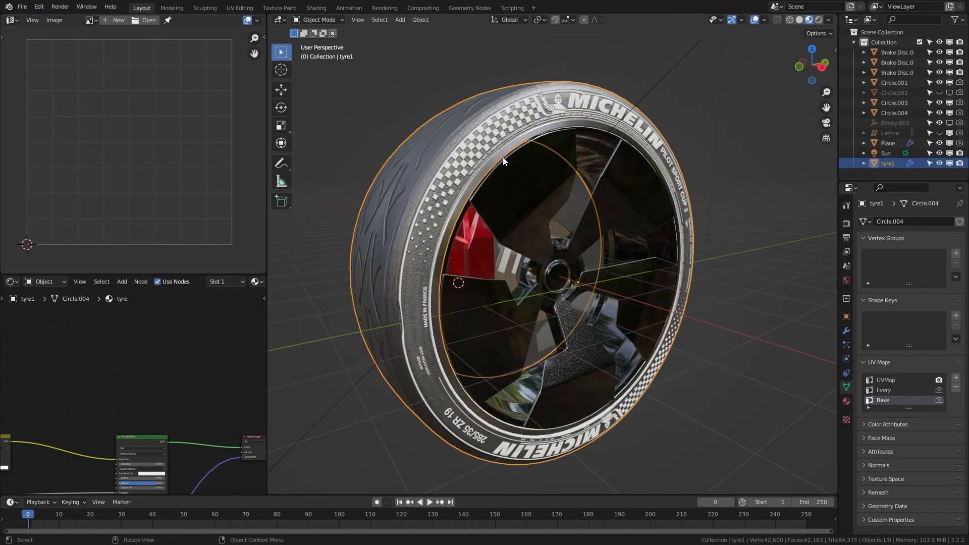
key("Tab")
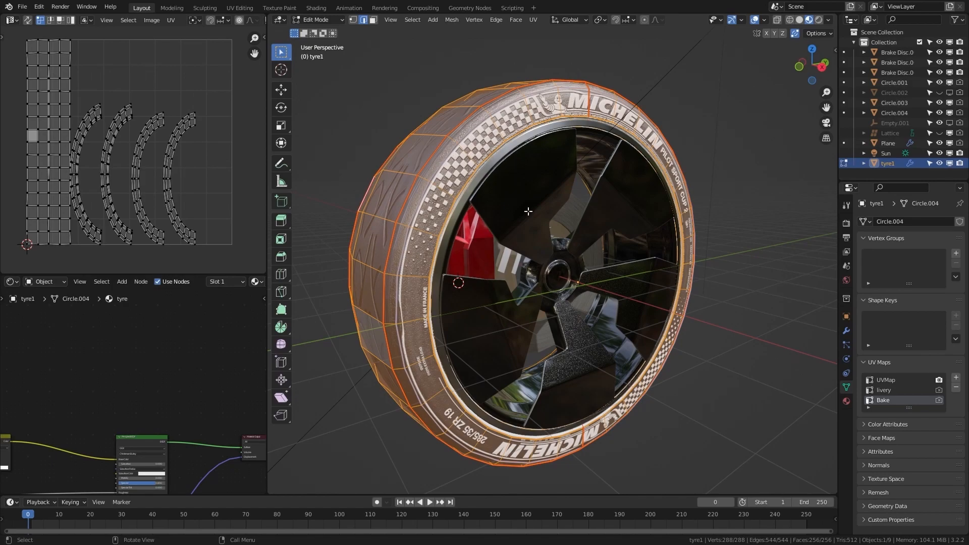
left_click(532, 19)
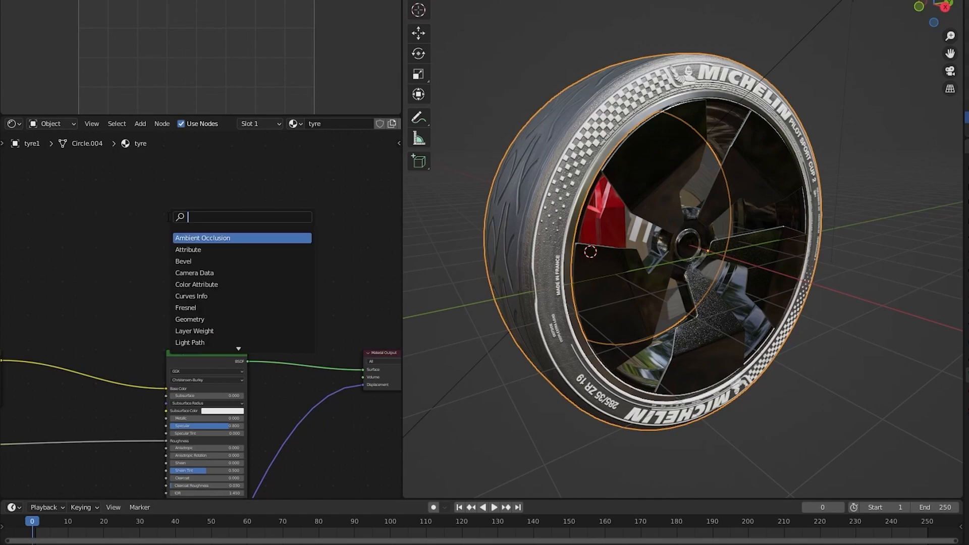
Add an Image Texture node holding a new 2048×2048 image 'Bake tire' without alpha.
type("im")
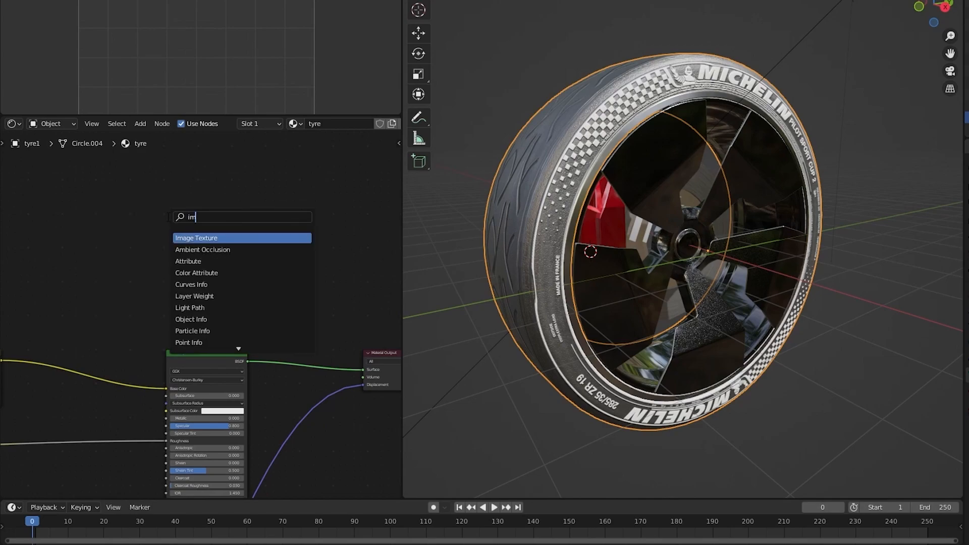
left_click(196, 238)
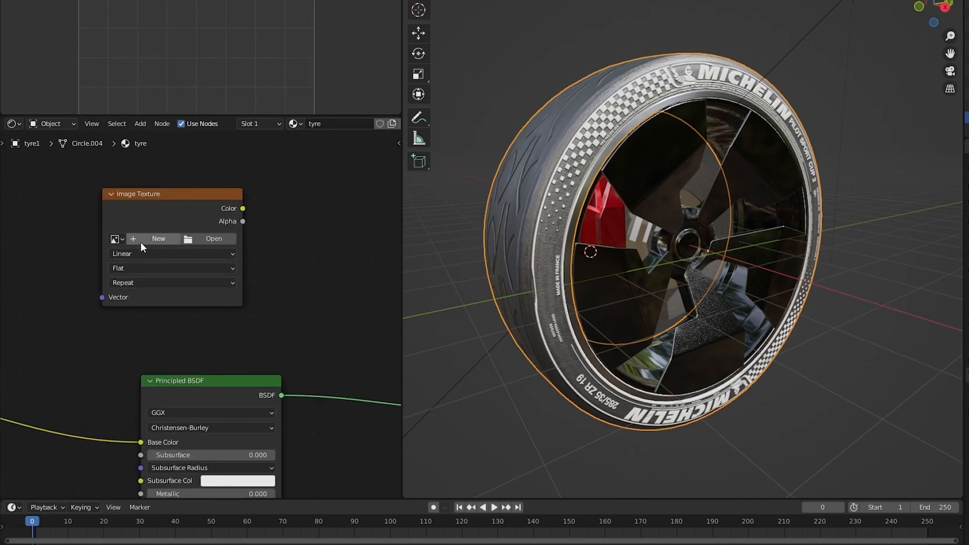
mouse_move(158, 239)
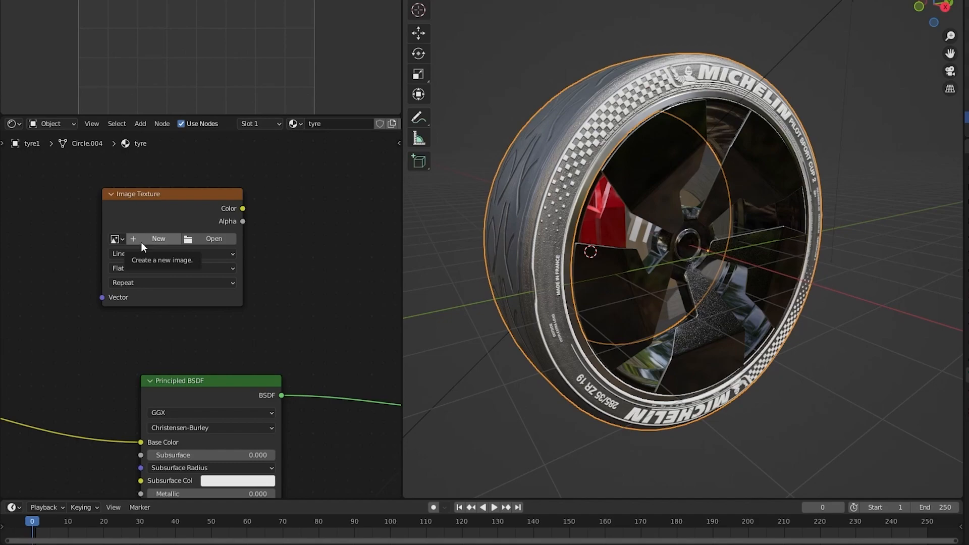
left_click(158, 239)
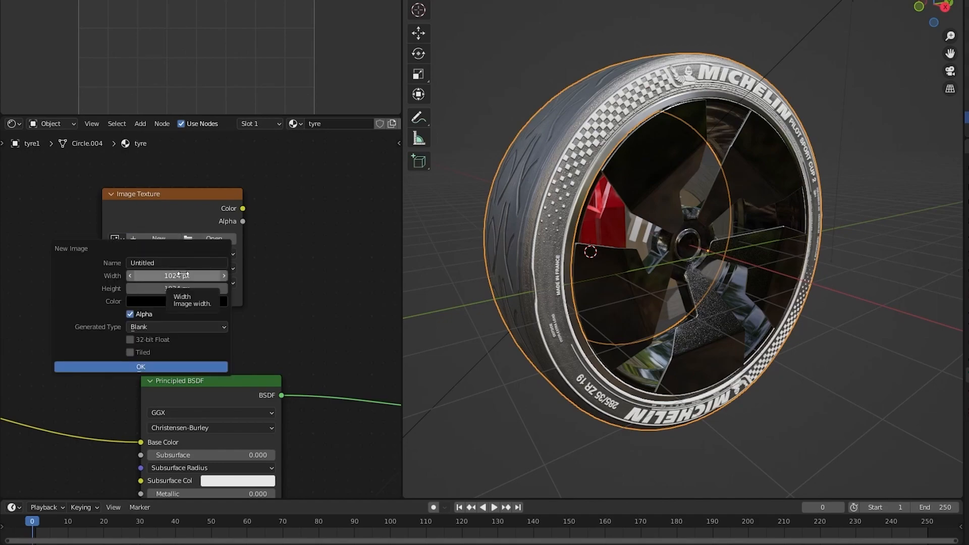
left_click(176, 275)
type("*2")
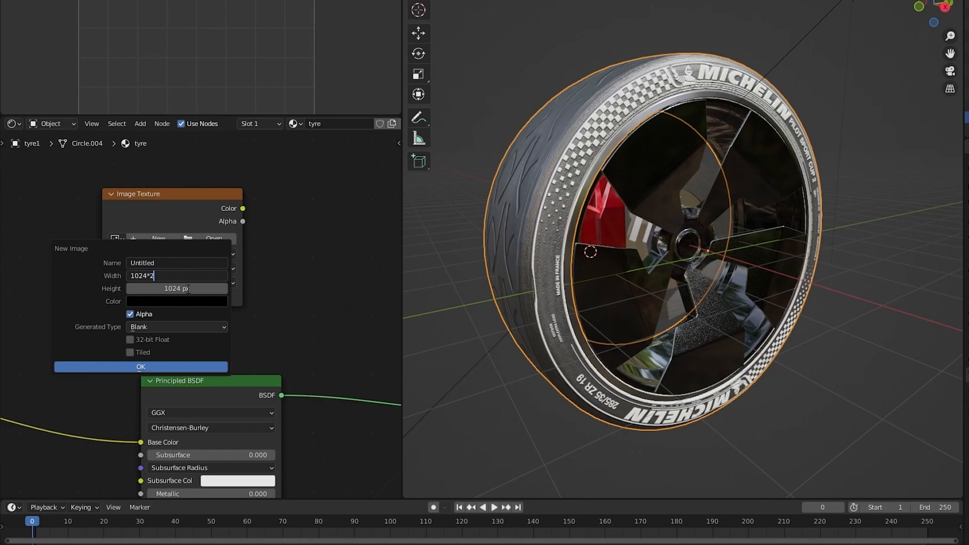
left_click(177, 288)
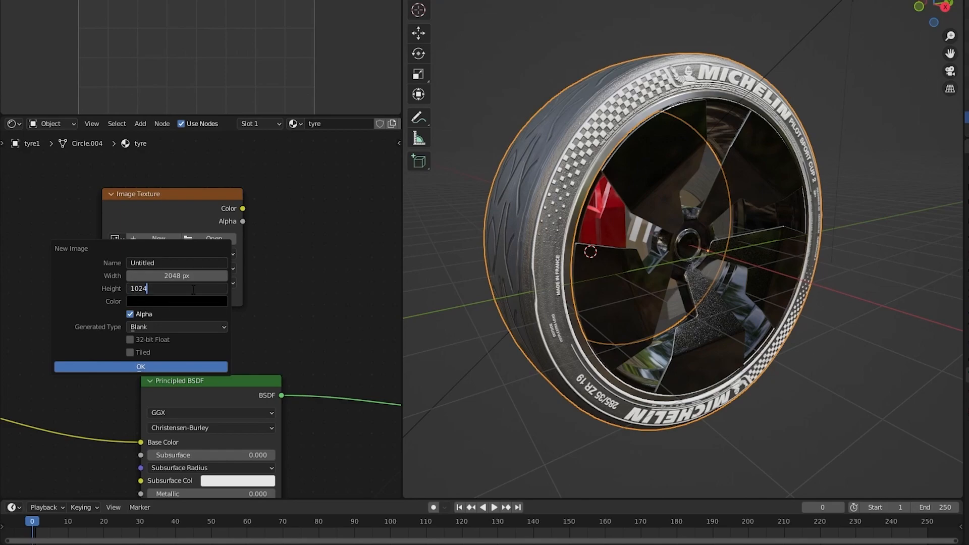
type("*2")
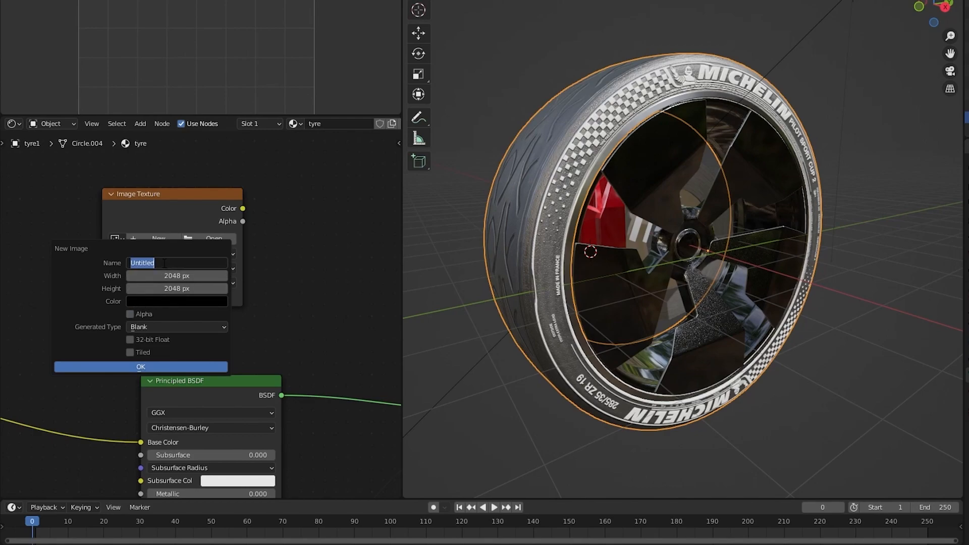
type("Bake tire")
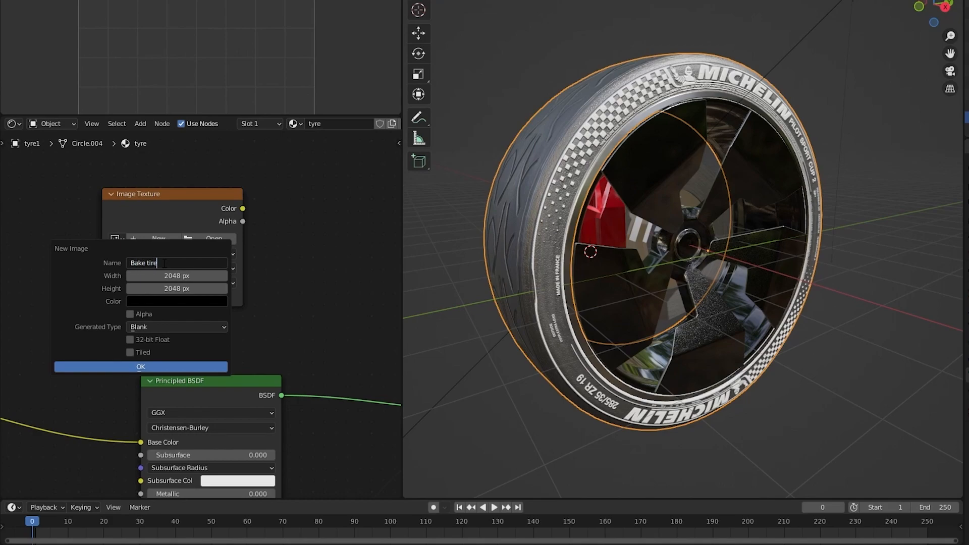
left_click(140, 367)
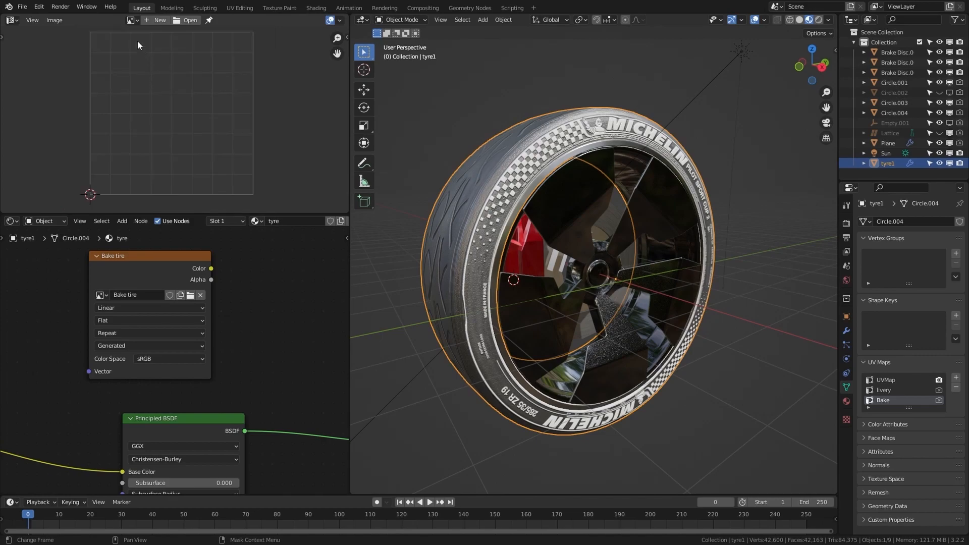
mouse_move(130, 19)
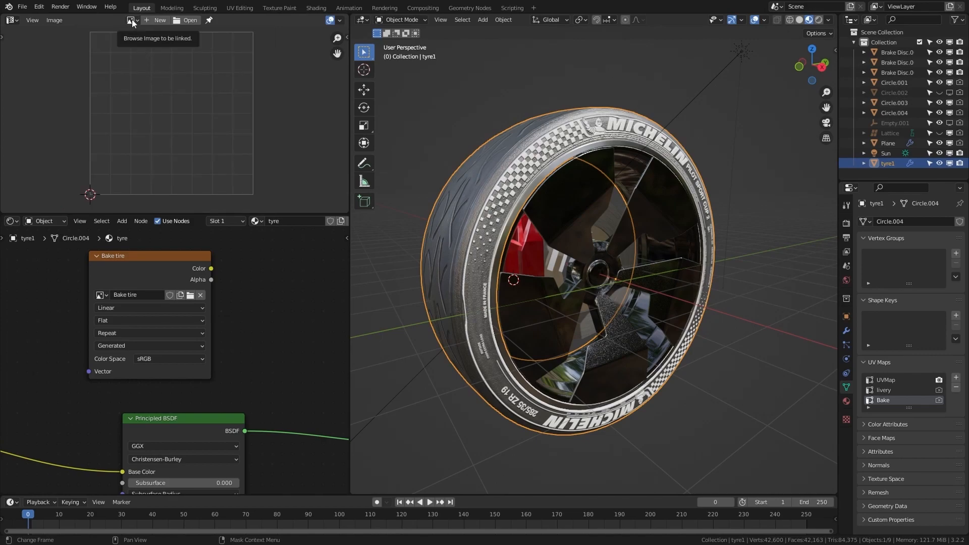
Pick 'Bake tire' from the Image Editor's Browse Image dropdown.
left_click(131, 20)
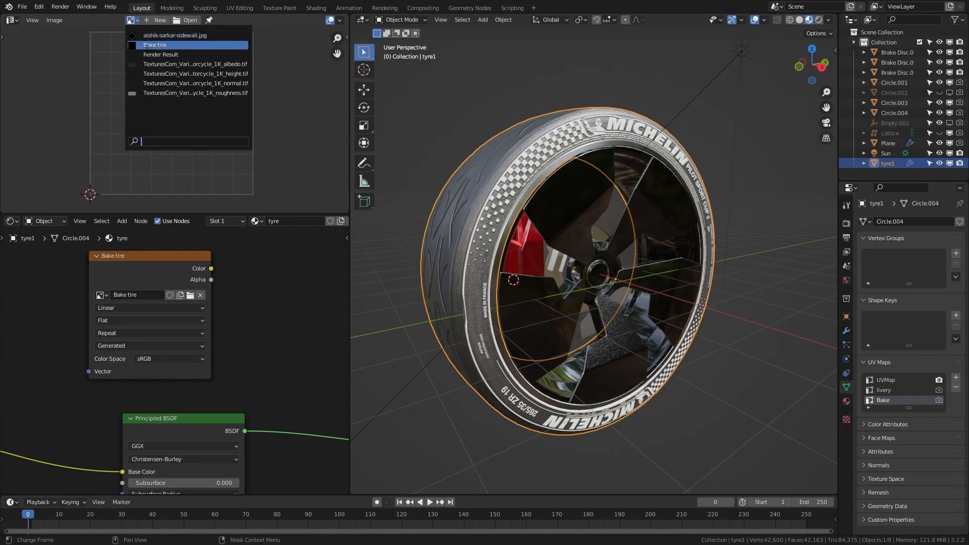
left_click(155, 44)
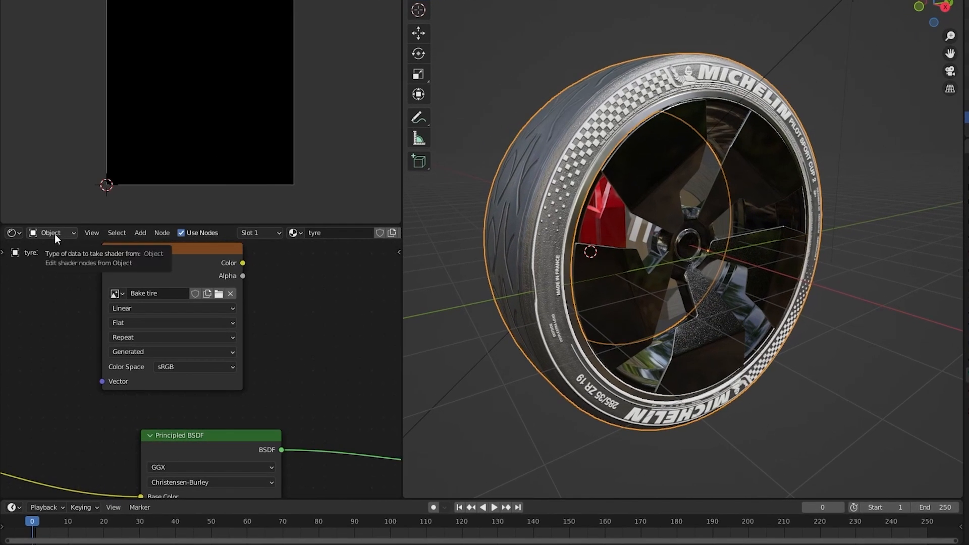
Switch the Shader Editor to edit the World's shader nodes.
left_click(53, 233)
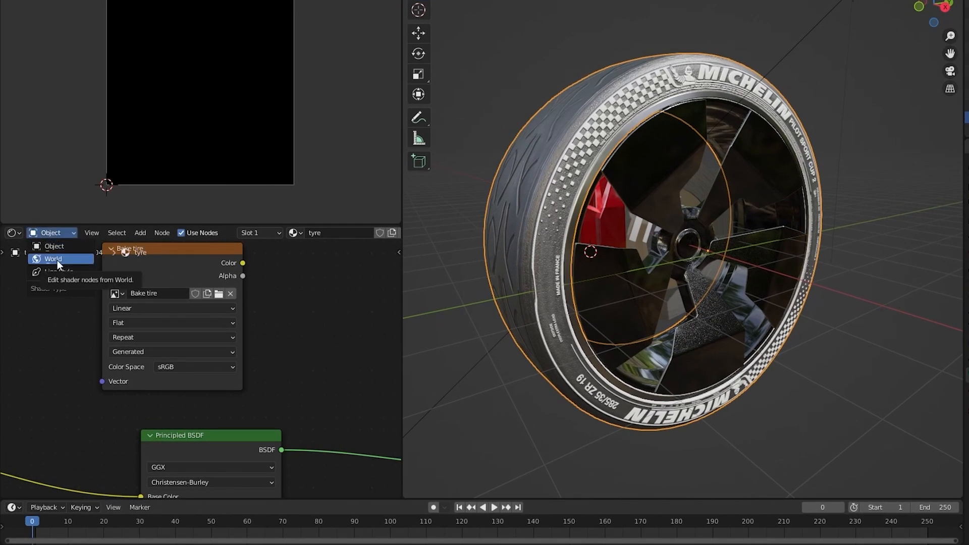
left_click(52, 259)
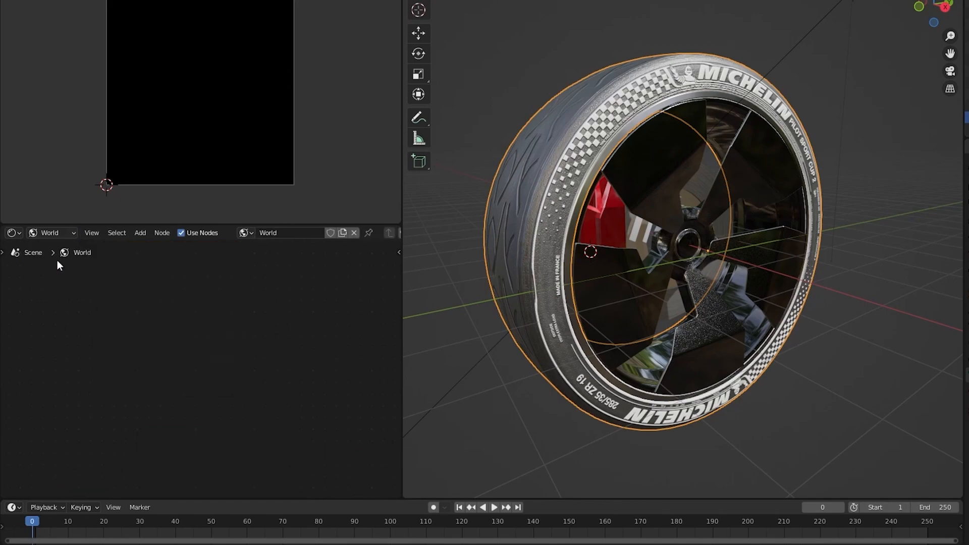
left_click(51, 232)
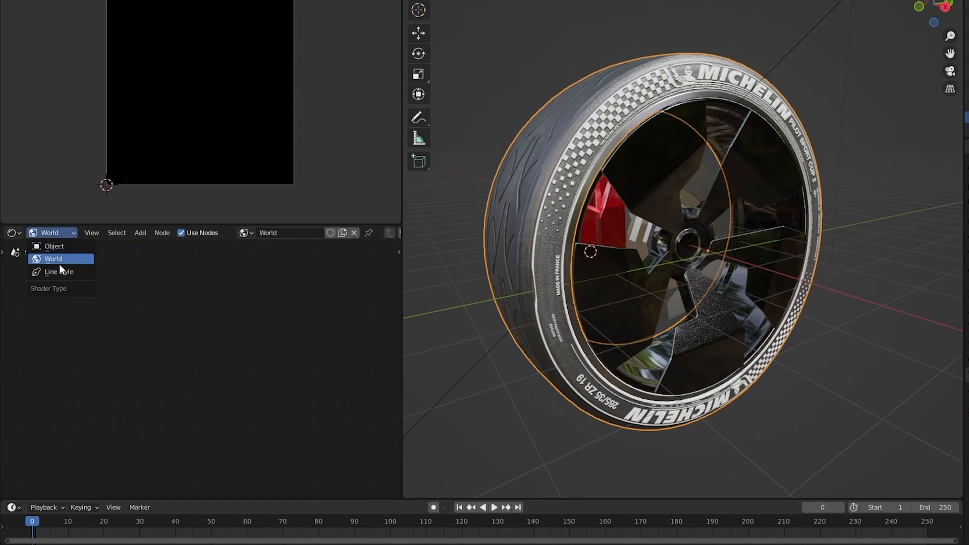
left_click(52, 259)
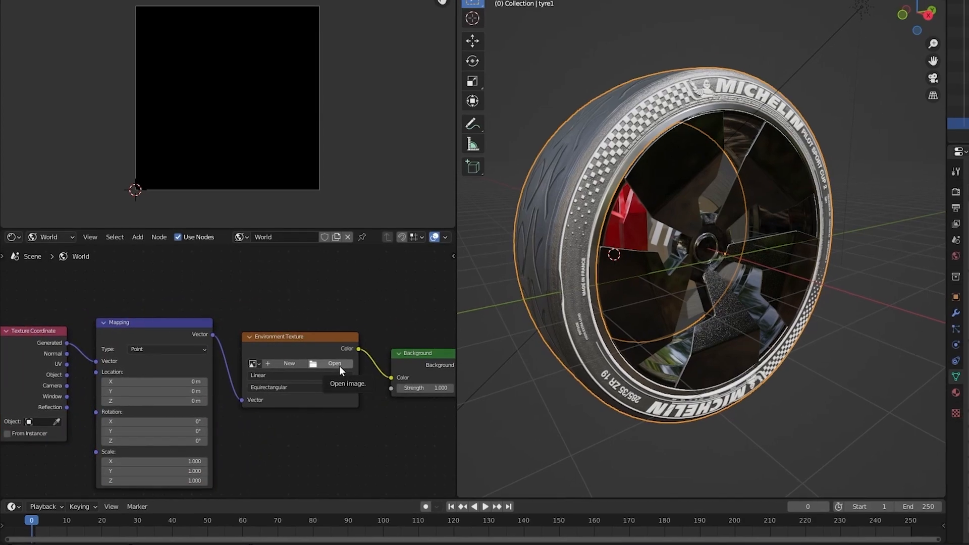
Load canary_wharf_4k.exr into the Environment Texture node and enable Scene World viewport shading.
left_click(334, 363)
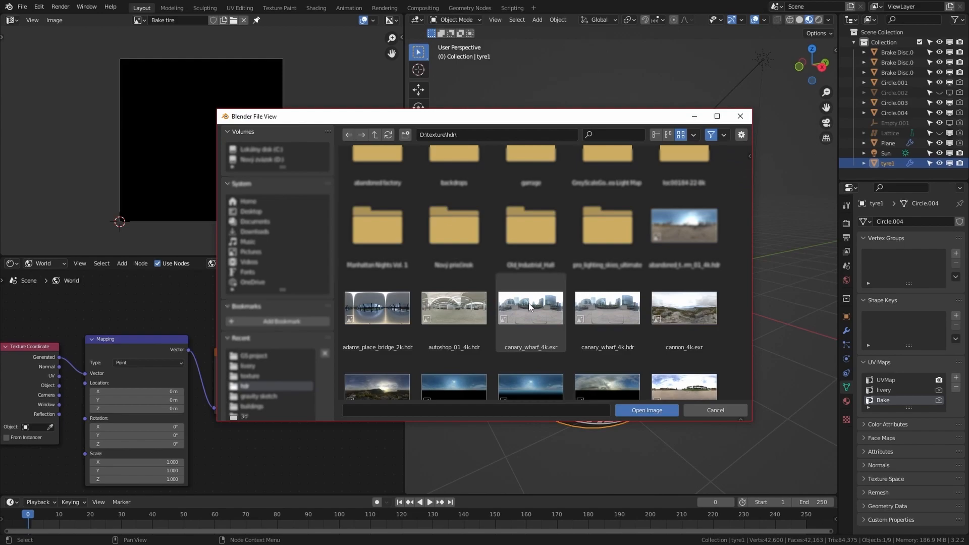
left_click(646, 410)
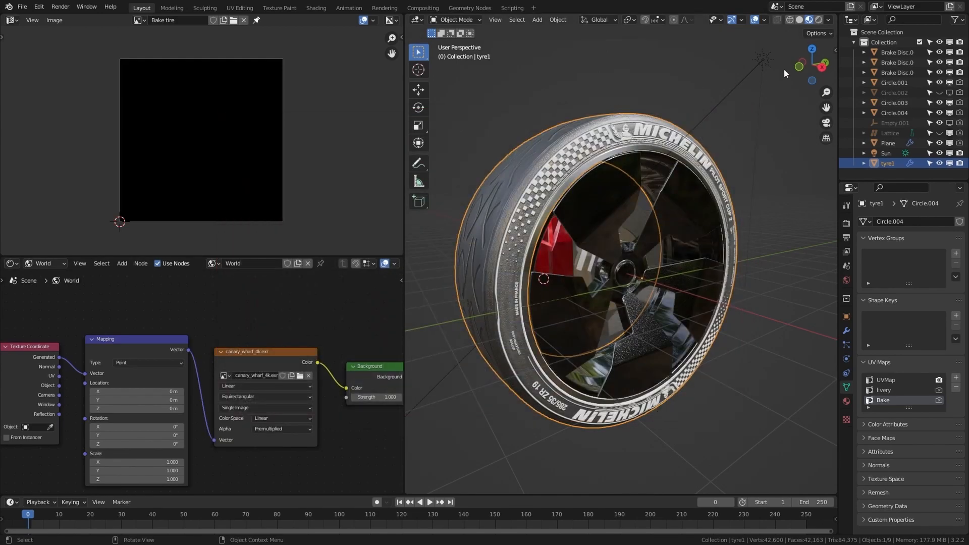
left_click(830, 20)
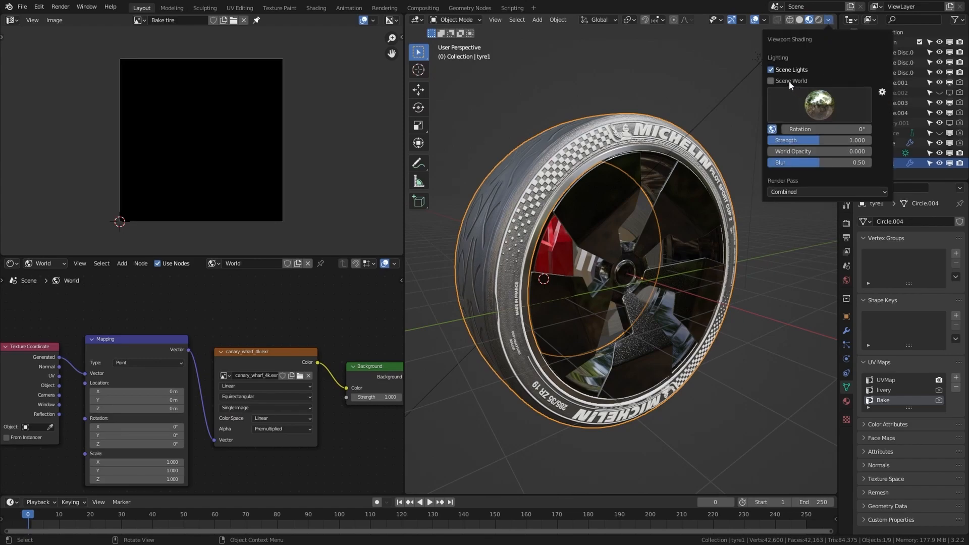
left_click(771, 80)
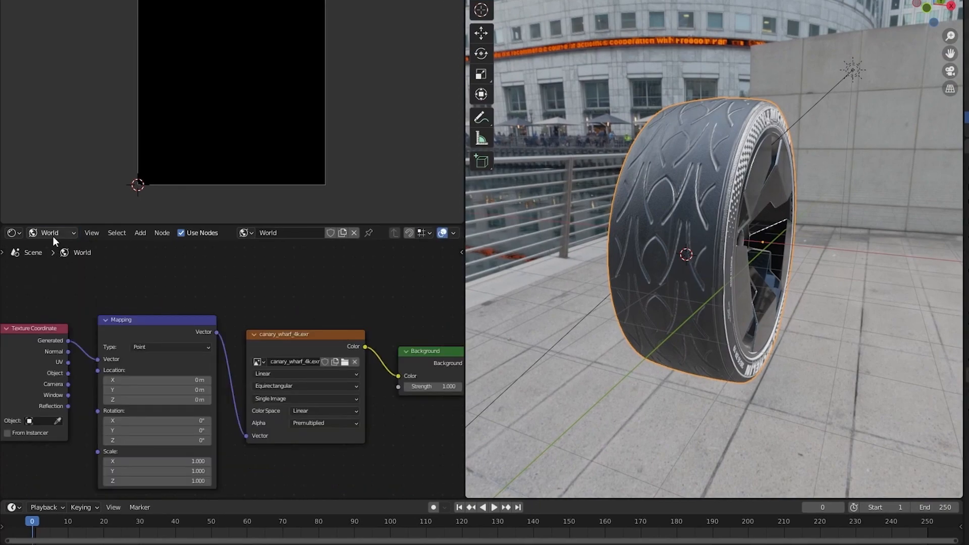
Switch the Shader Editor from World back to Object materials.
left_click(53, 234)
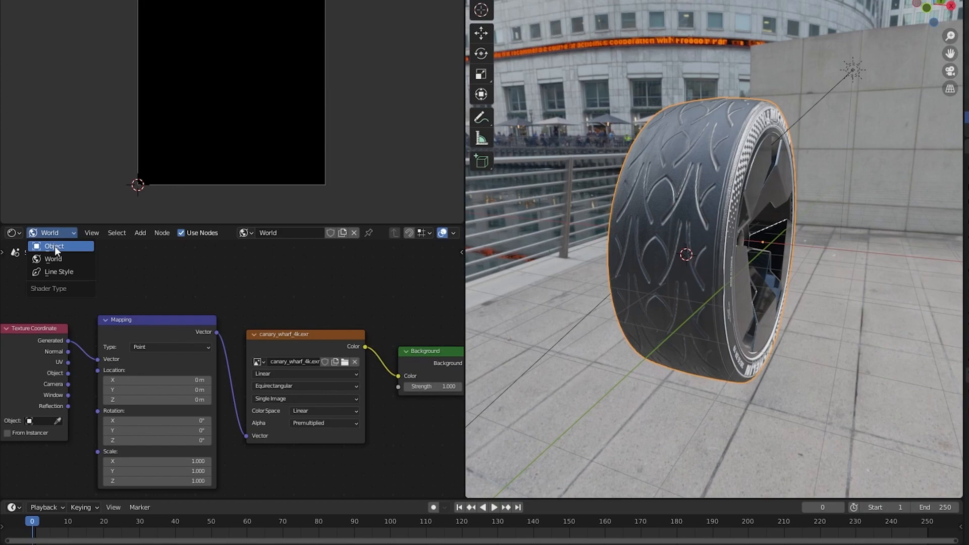
left_click(53, 246)
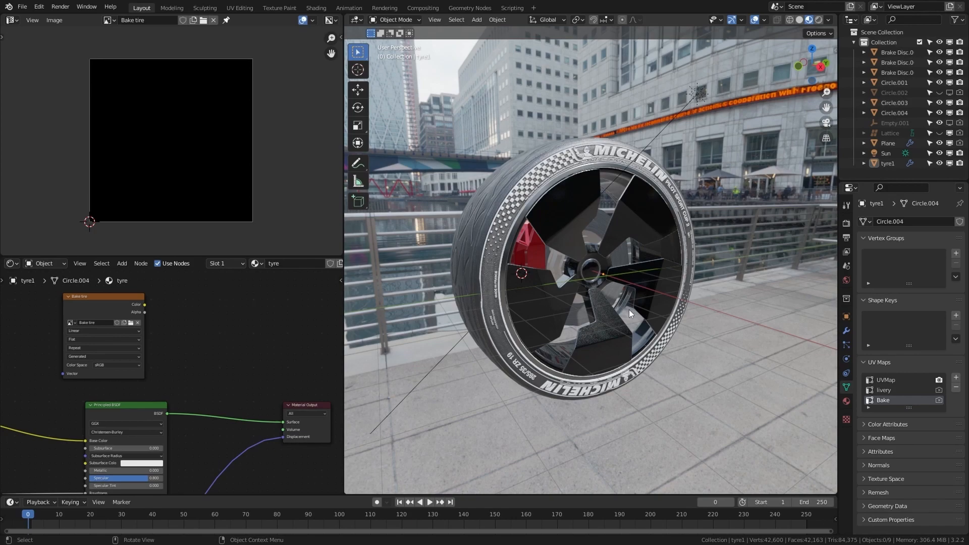
mouse_move(416, 316)
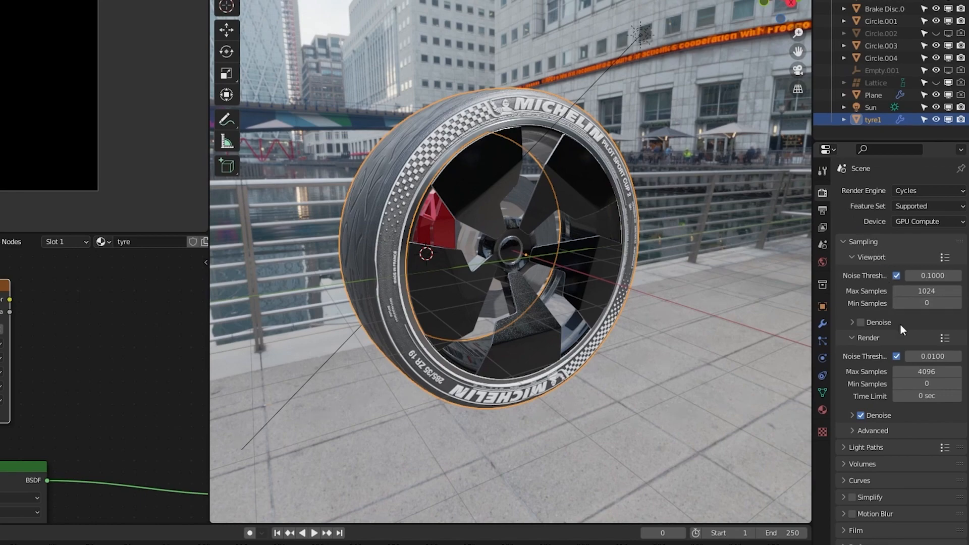
Set Cycles max render samples to 100 and scroll down to the Bake panel.
double_click(927, 372)
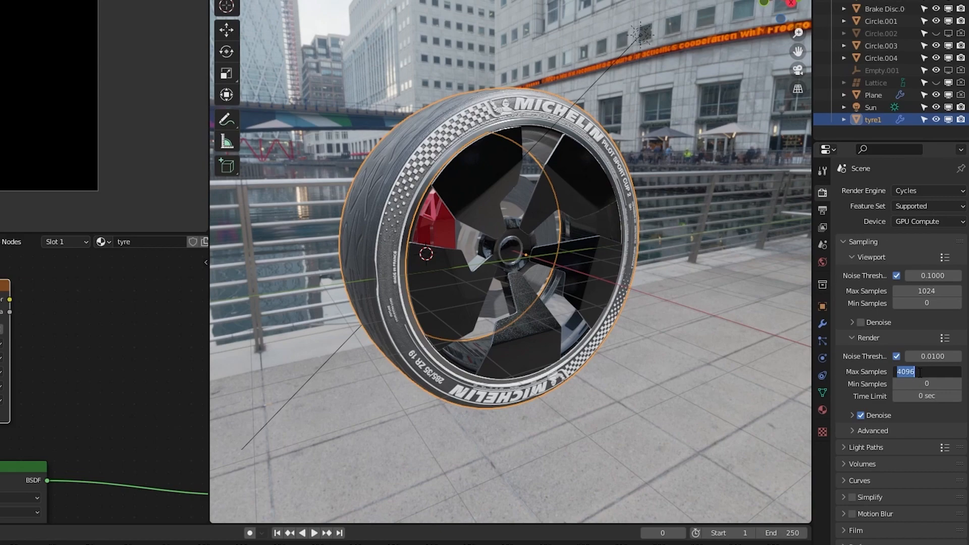
type("100")
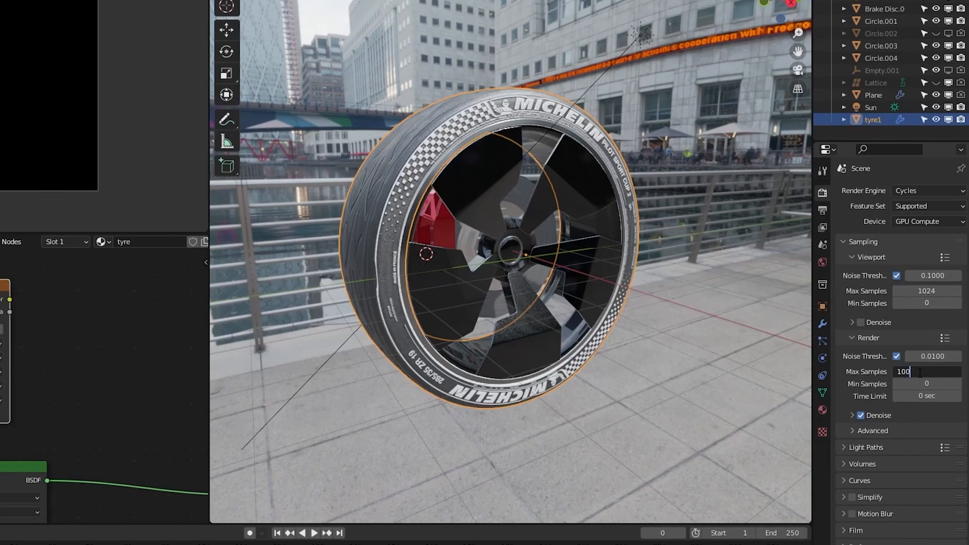
scroll("down", 3)
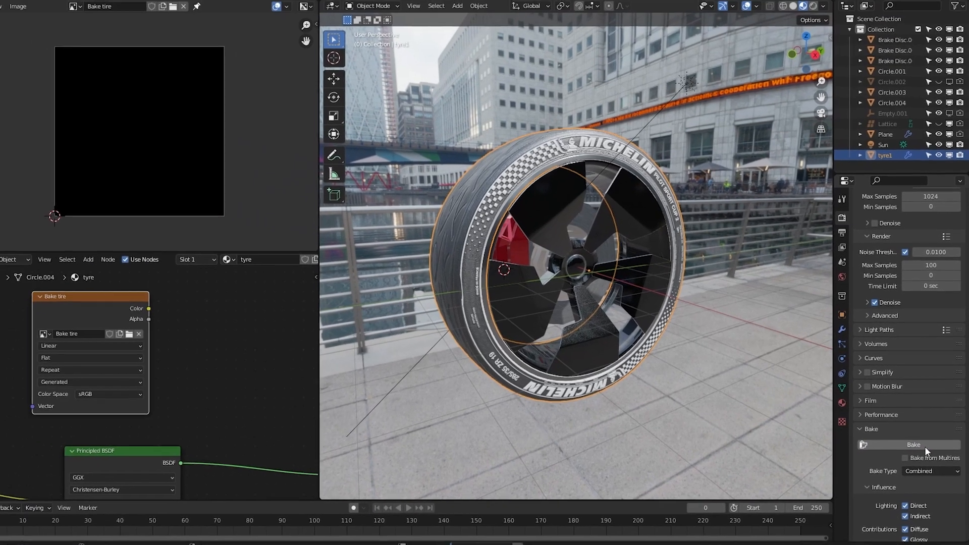
Bake the tyre into the Bake tire image, then toggle Solid and Material Preview shading.
left_click(914, 441)
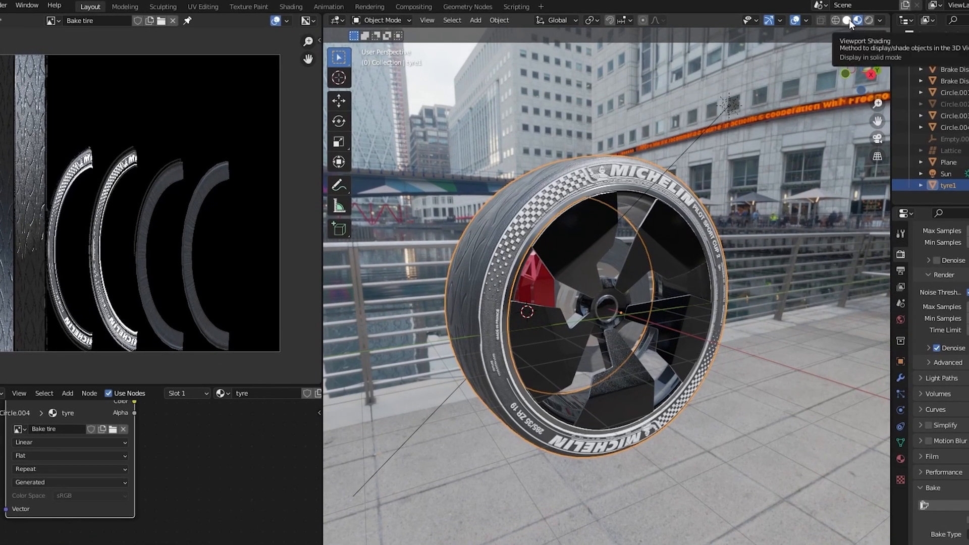
left_click(848, 20)
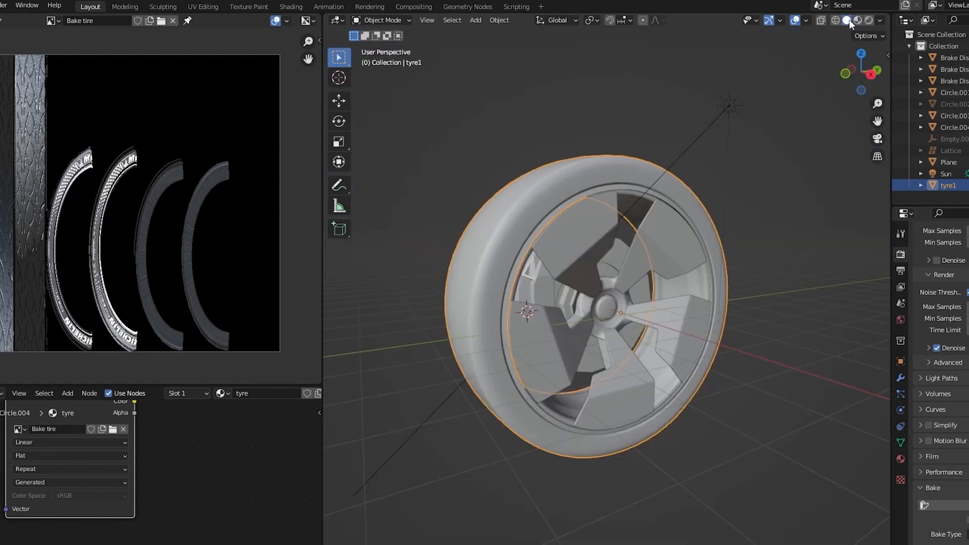
left_click(880, 20)
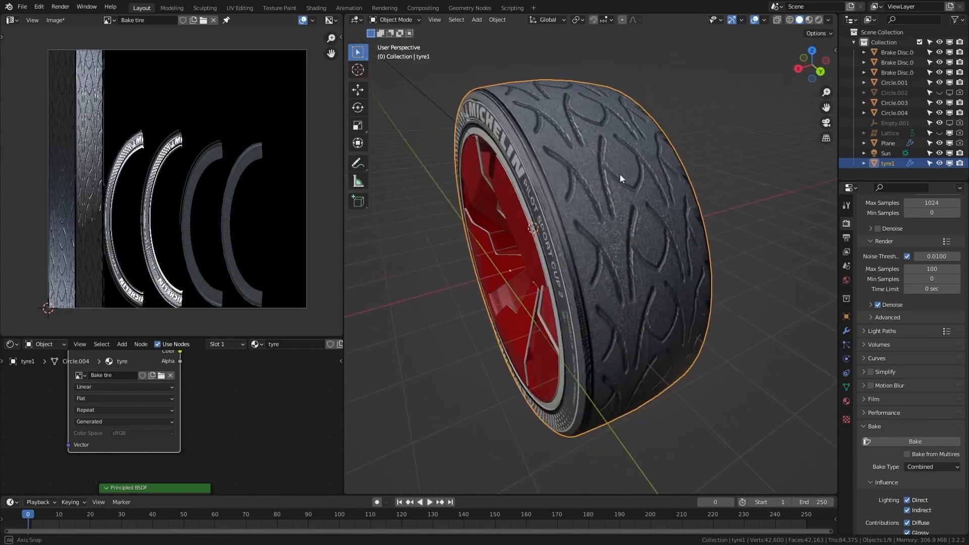
Orbit around the tyre, deselect it, and widen the Image Editor to view the bake.
left_click_drag(618, 180, 597, 164)
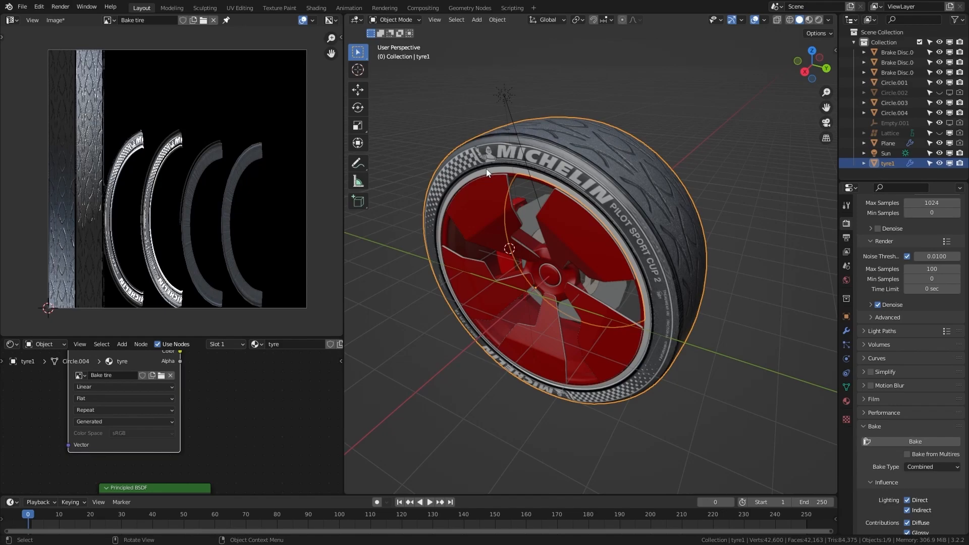
key("Tab")
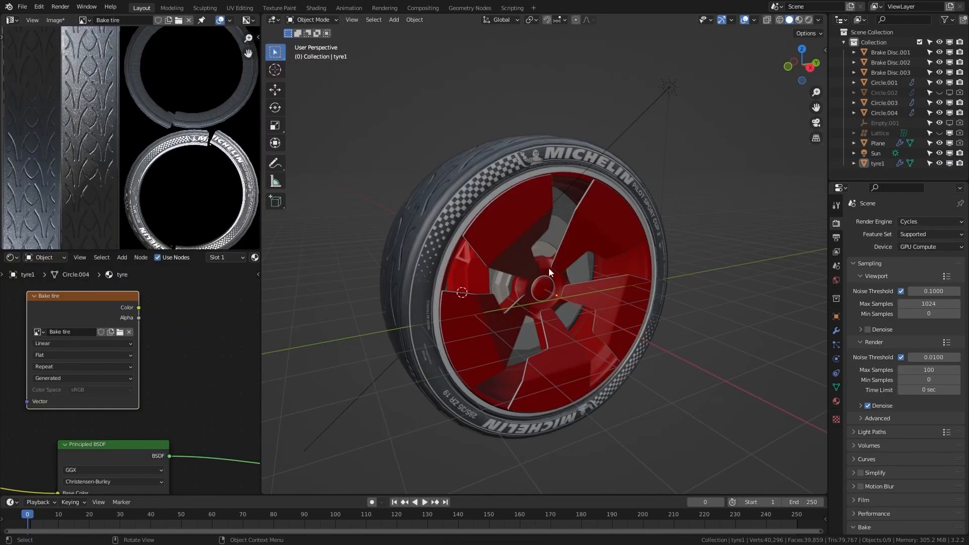
left_click_drag(551, 272, 745, 291)
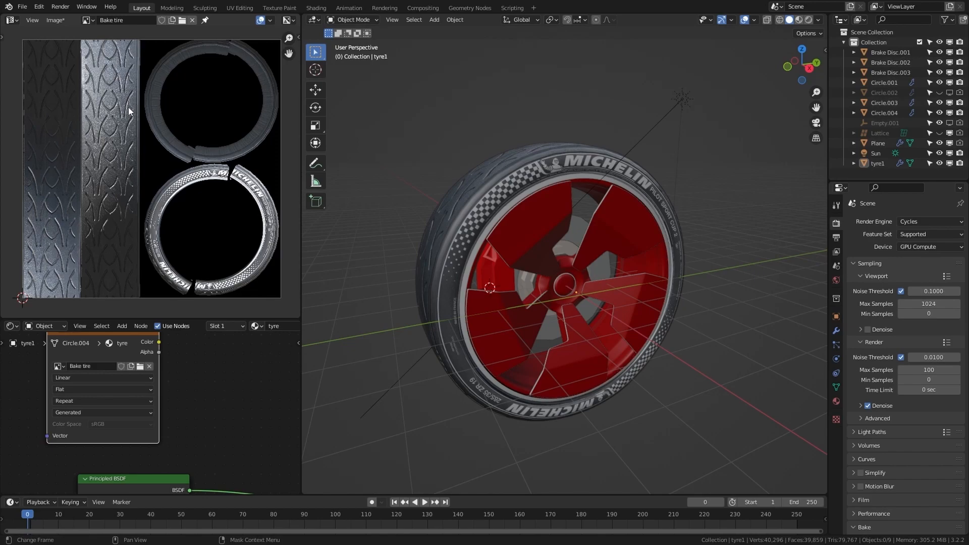
mouse_move(132, 113)
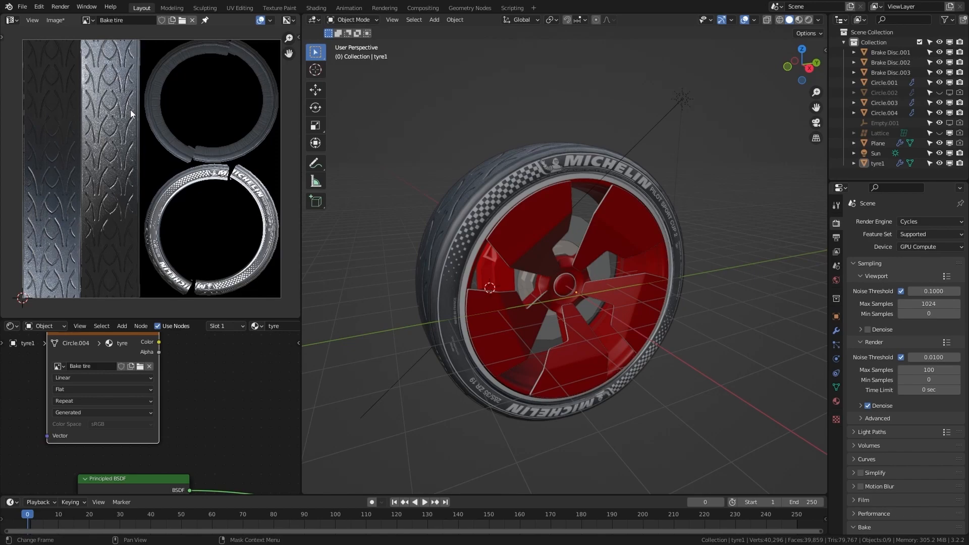
Save the Bake tire image to disk as a JPEG, Bake tire.jpg.
left_click(55, 20)
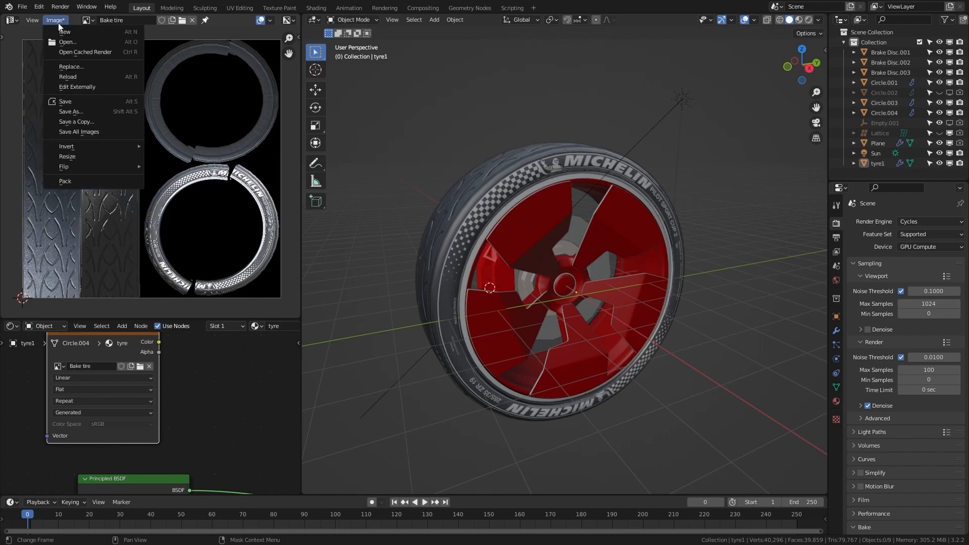
mouse_move(71, 112)
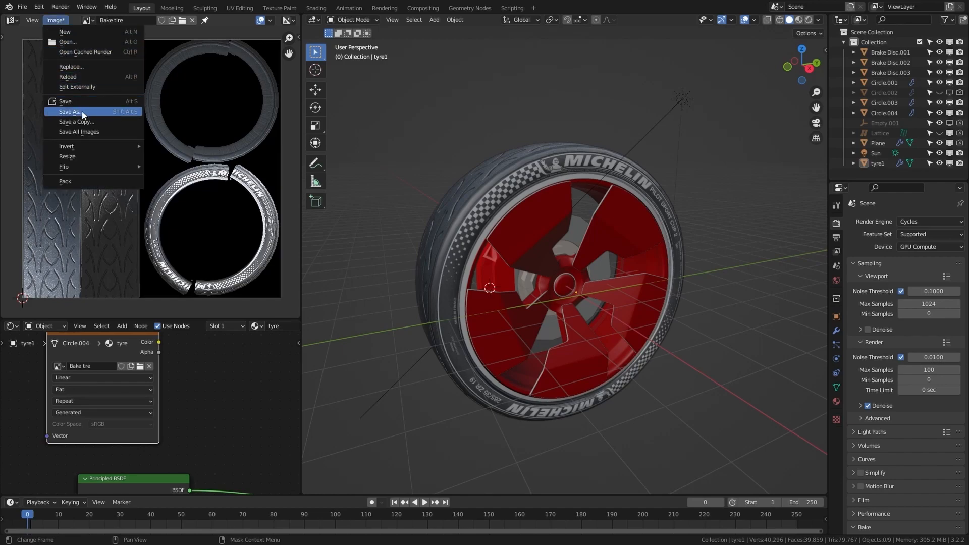
mouse_move(65, 101)
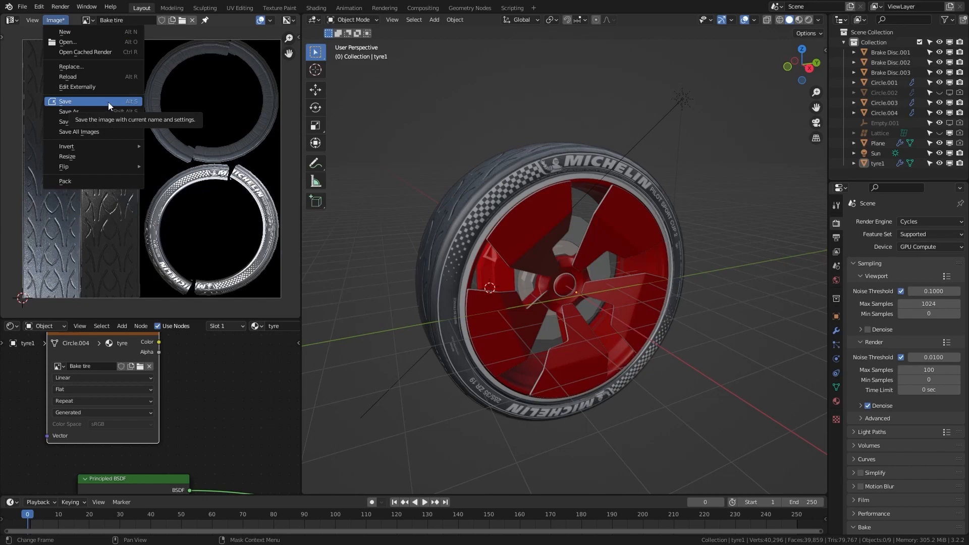
left_click(65, 101)
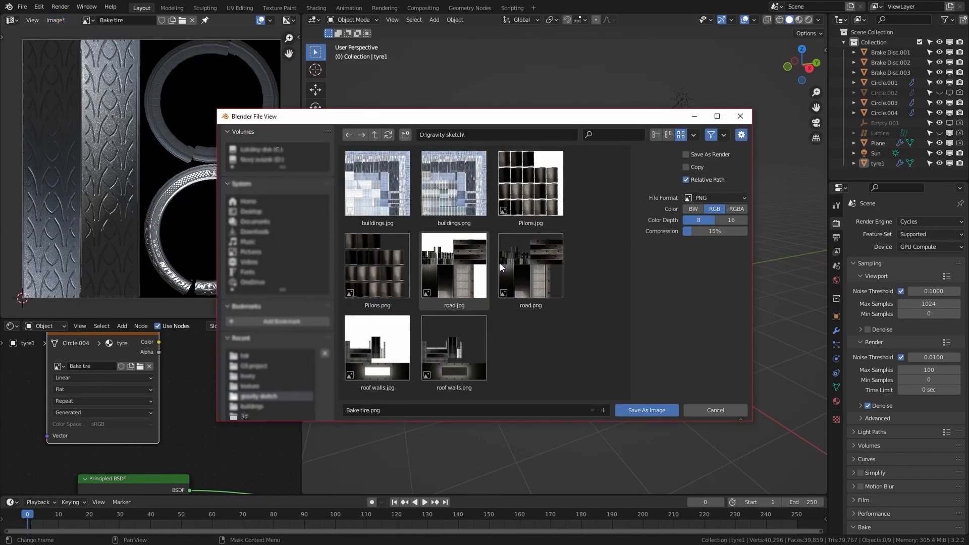
left_click(714, 198)
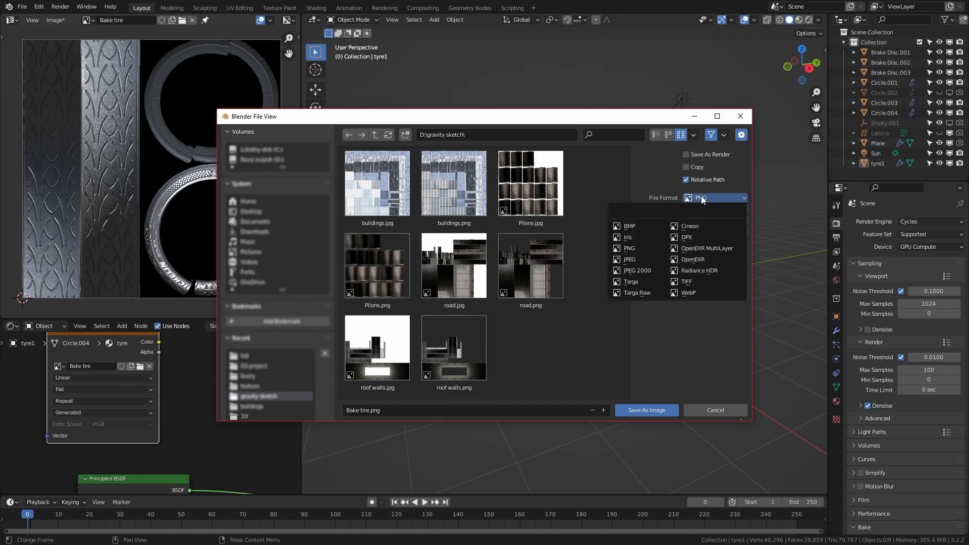
mouse_move(629, 259)
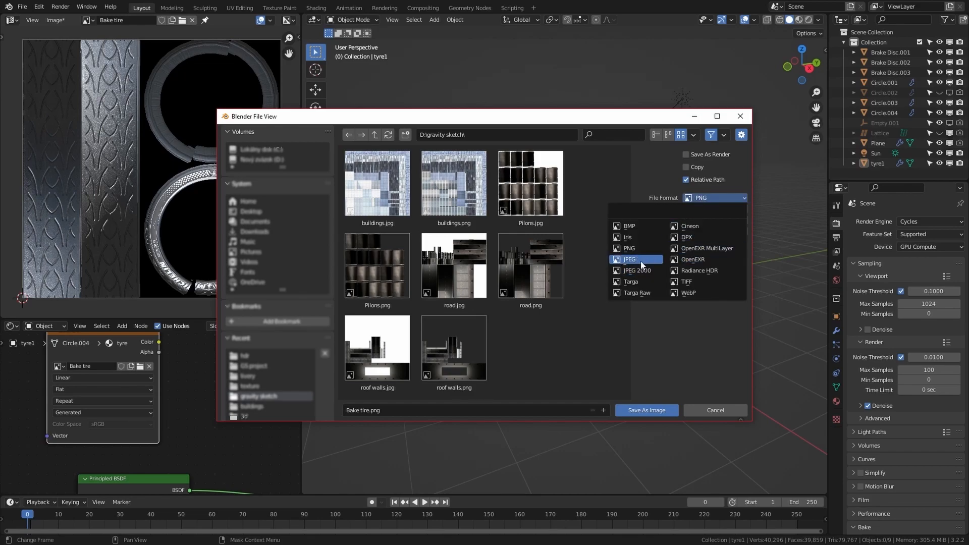
mouse_move(630, 259)
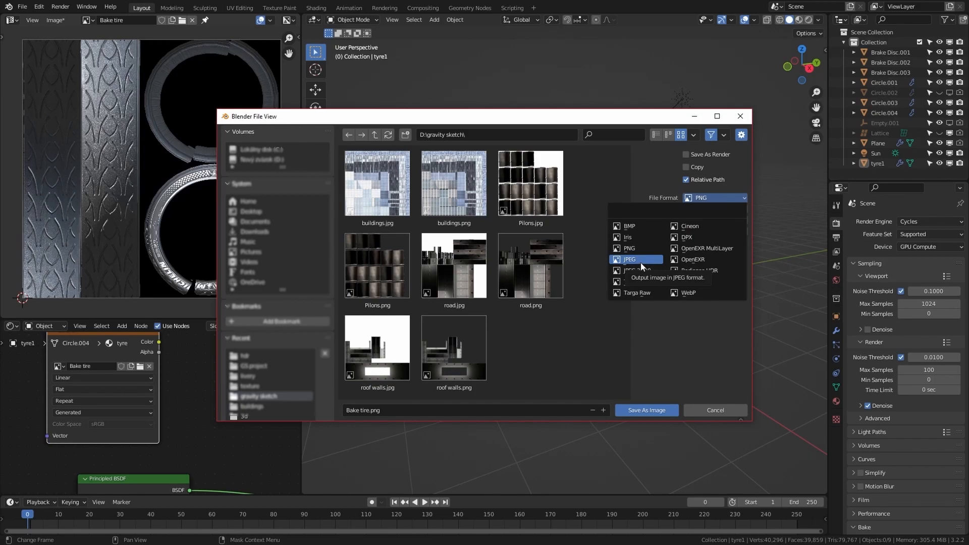
left_click(631, 259)
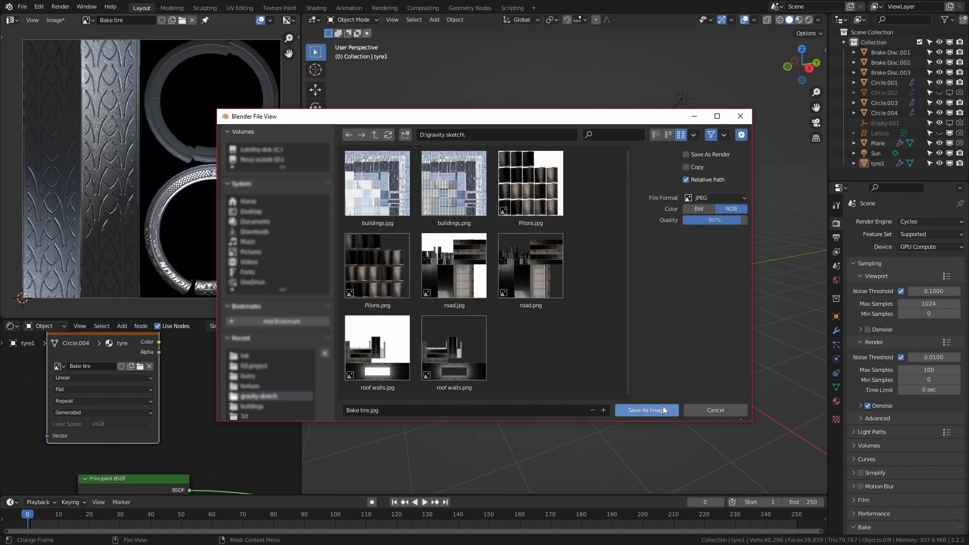
mouse_move(647, 410)
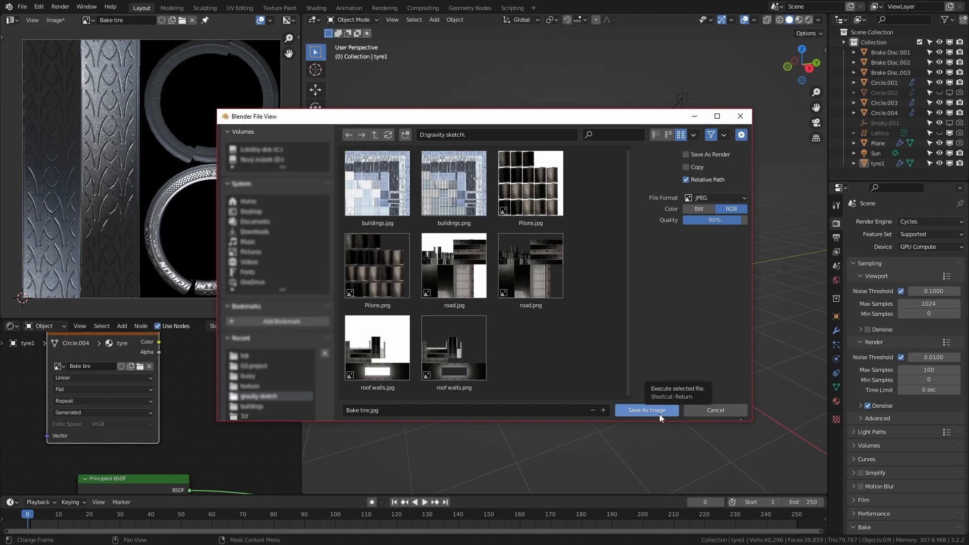
left_click(646, 410)
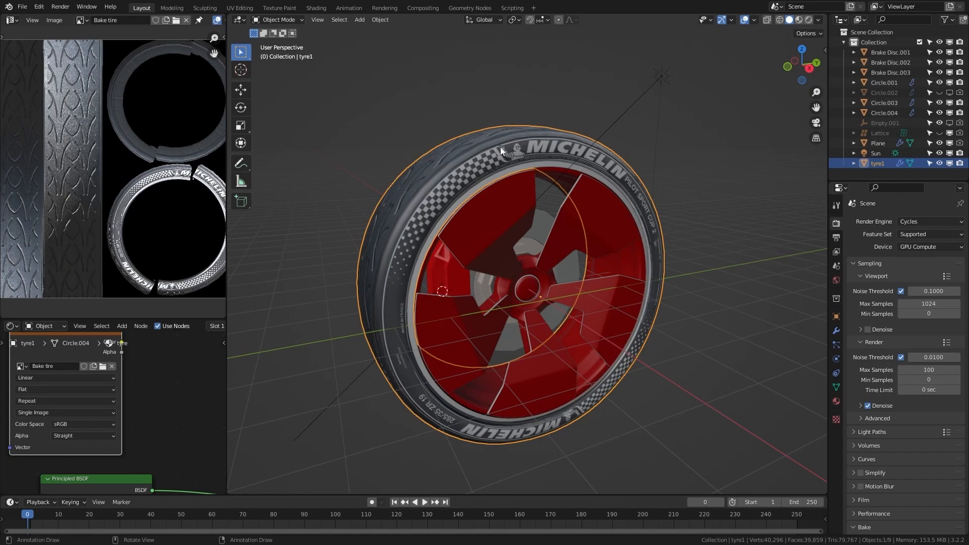
mouse_move(518, 151)
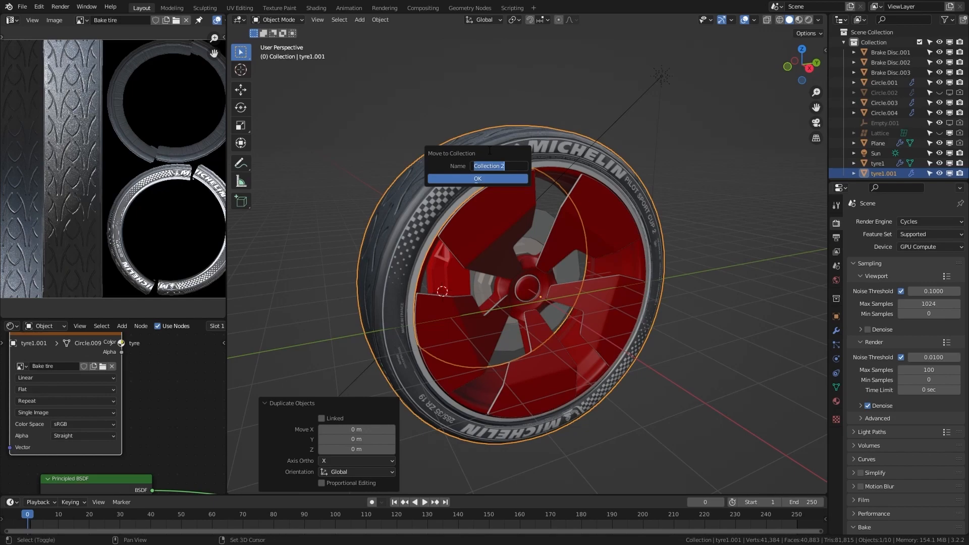
Confirm moving the tyre1.001 copy into a new collection.
left_click(476, 179)
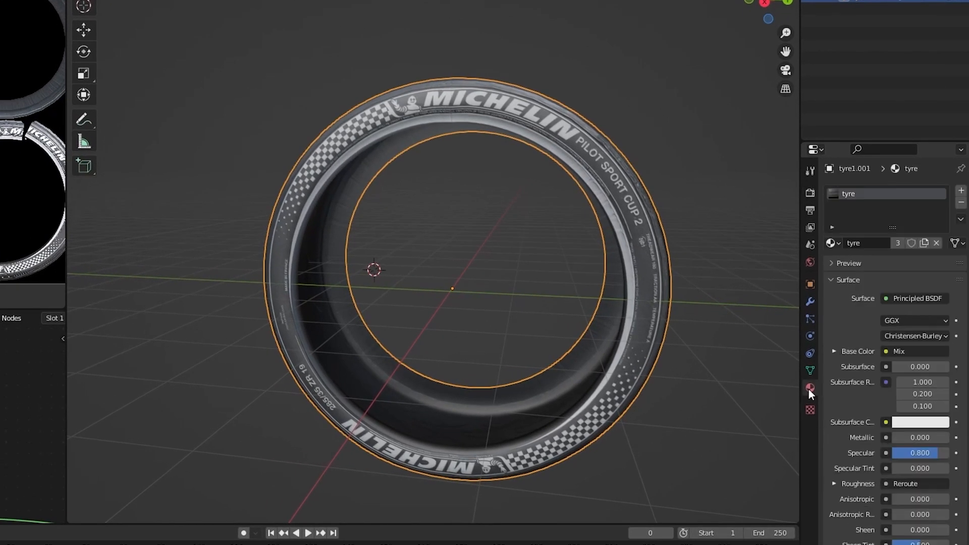
mouse_move(937, 243)
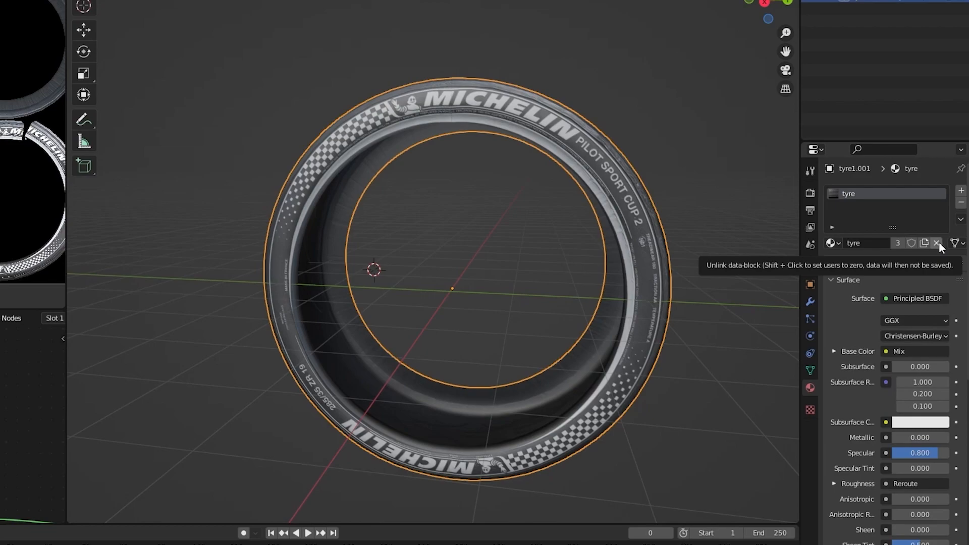
Replace the copy's tyre material with an Image Texture node feeding Base Color.
left_click(937, 243)
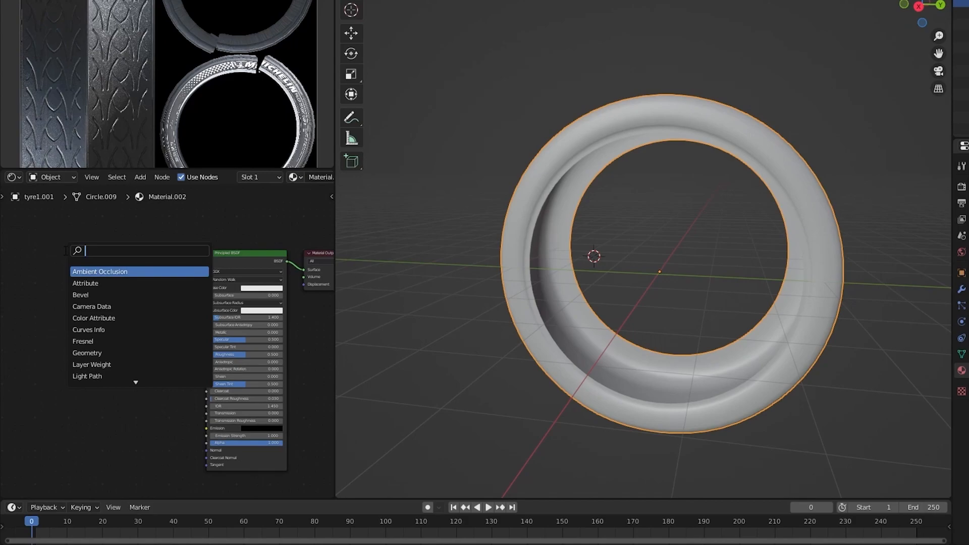
type("ima")
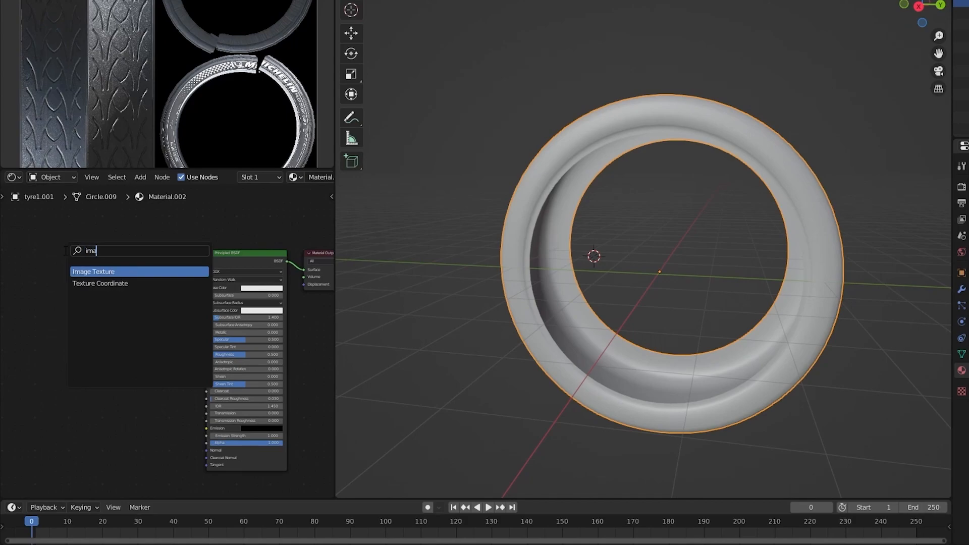
left_click(93, 271)
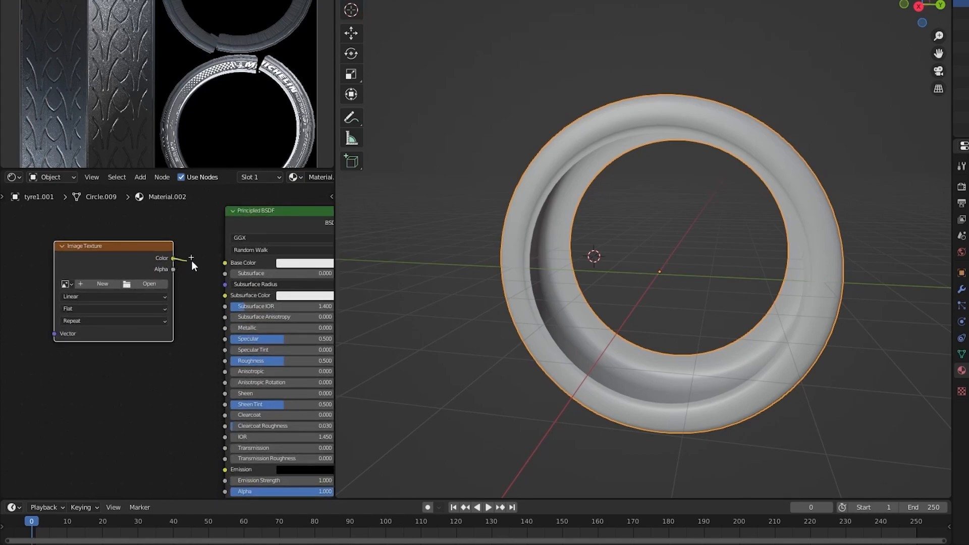
left_click_drag(175, 258, 224, 262)
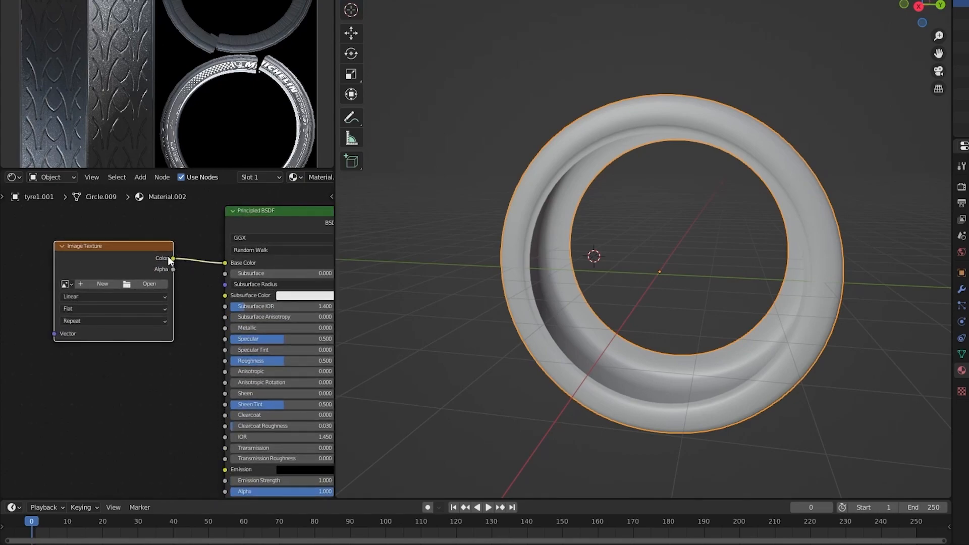
left_click_drag(115, 246, 99, 239)
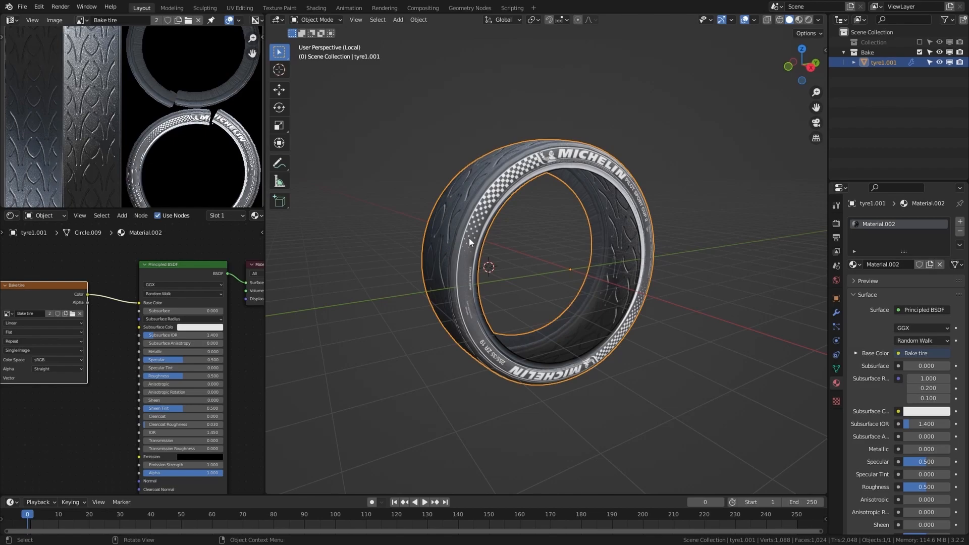
mouse_move(682, 286)
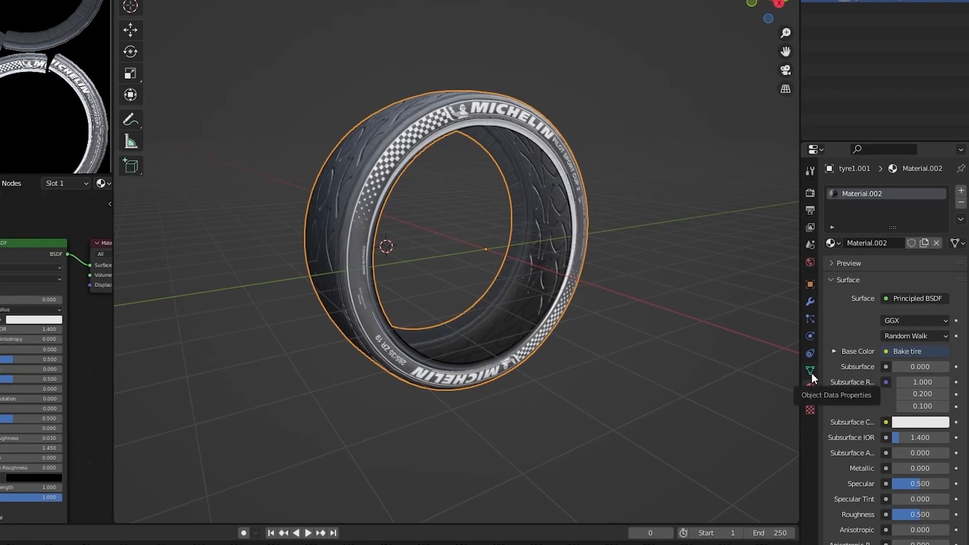
Open the Object Data Properties for tyre1.001.
left_click(809, 372)
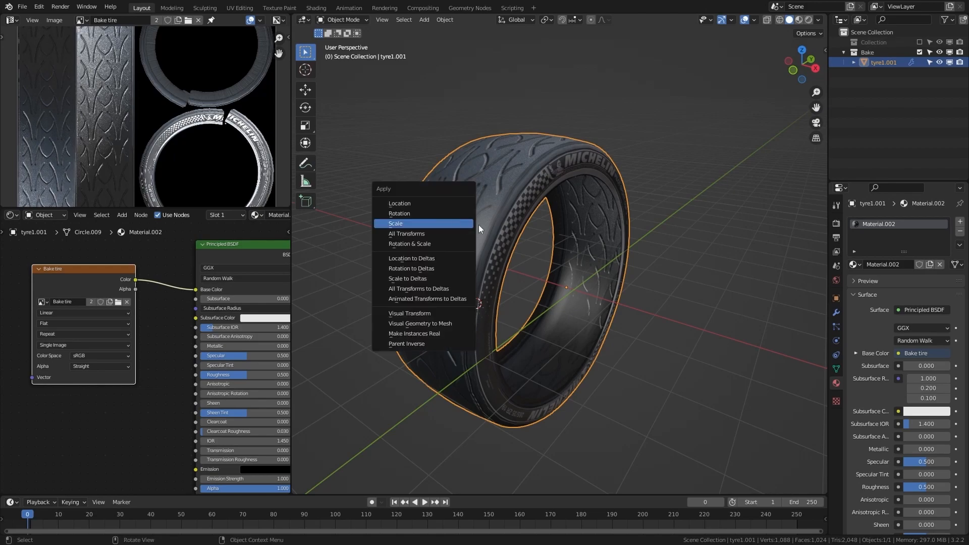
mouse_move(406, 234)
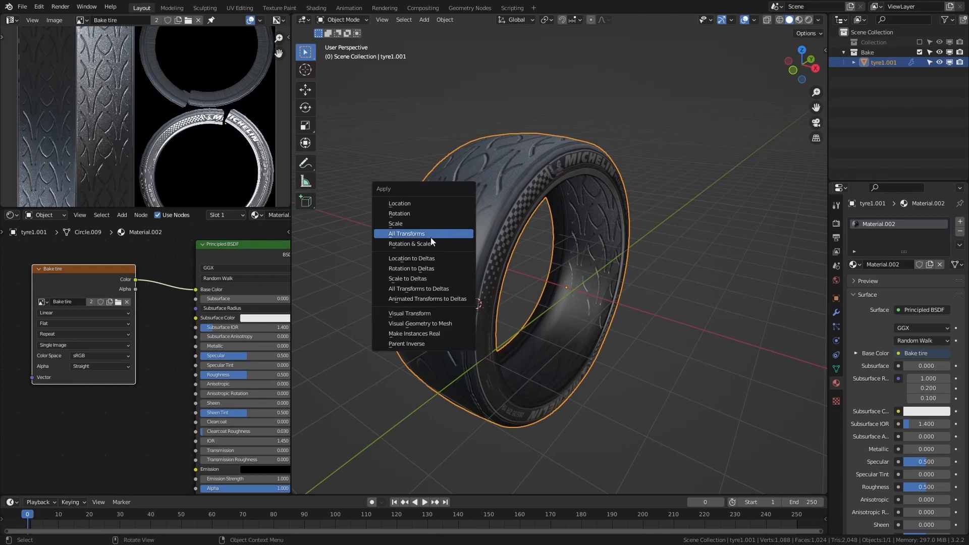
Apply all transforms to the tyre and open the FBX export file browser.
left_click(405, 233)
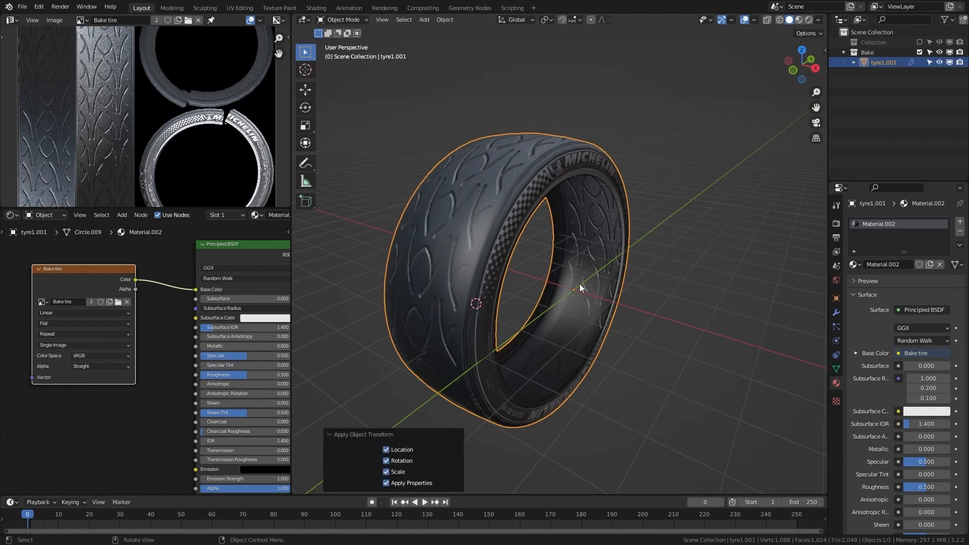
mouse_move(554, 290)
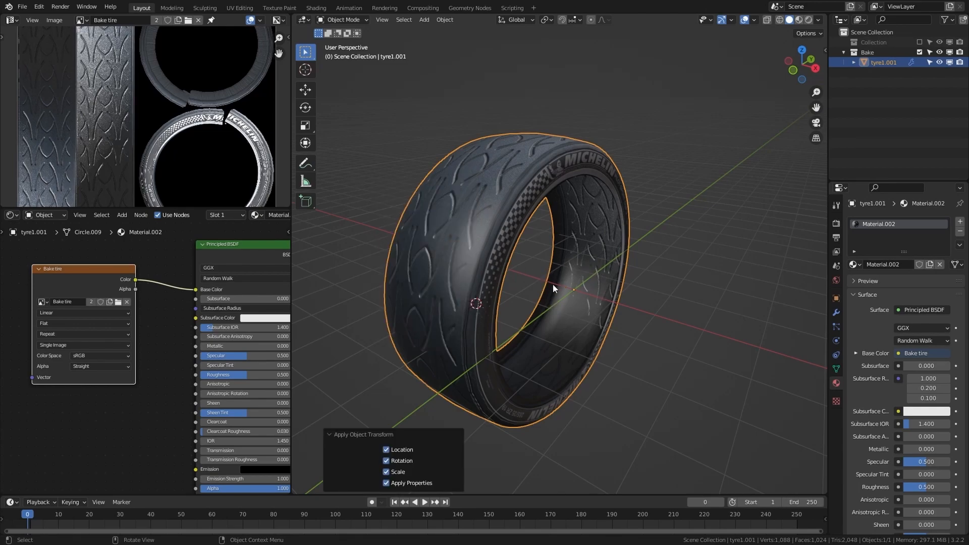
mouse_move(609, 312)
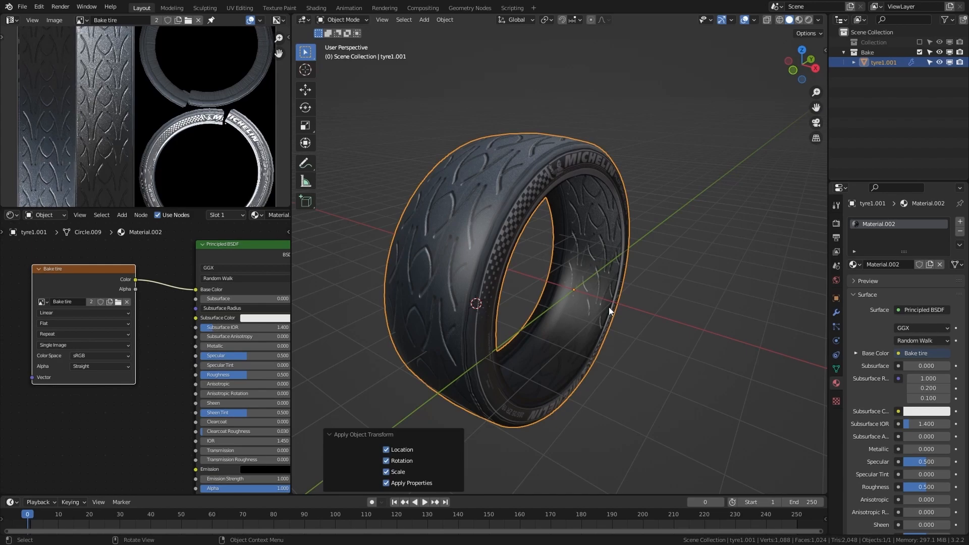
mouse_move(487, 242)
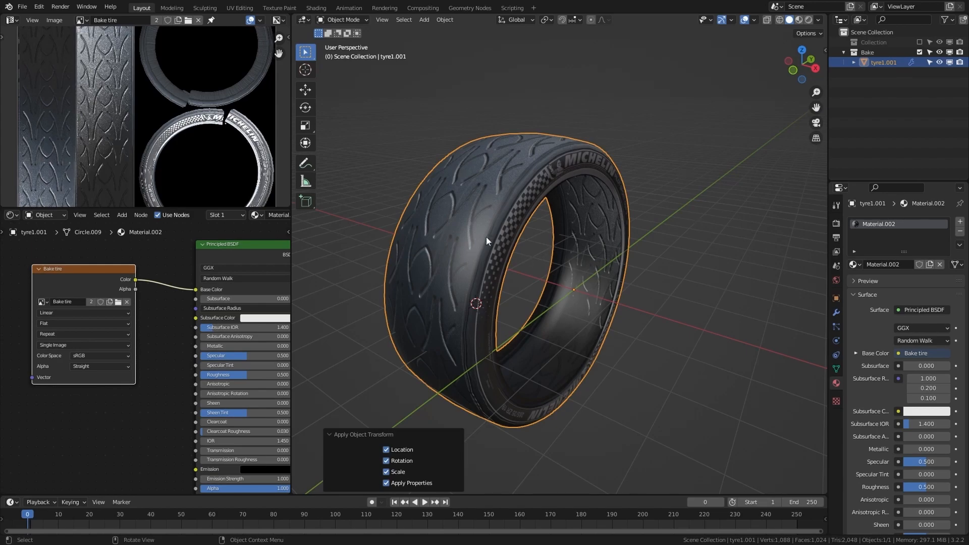
left_click(22, 6)
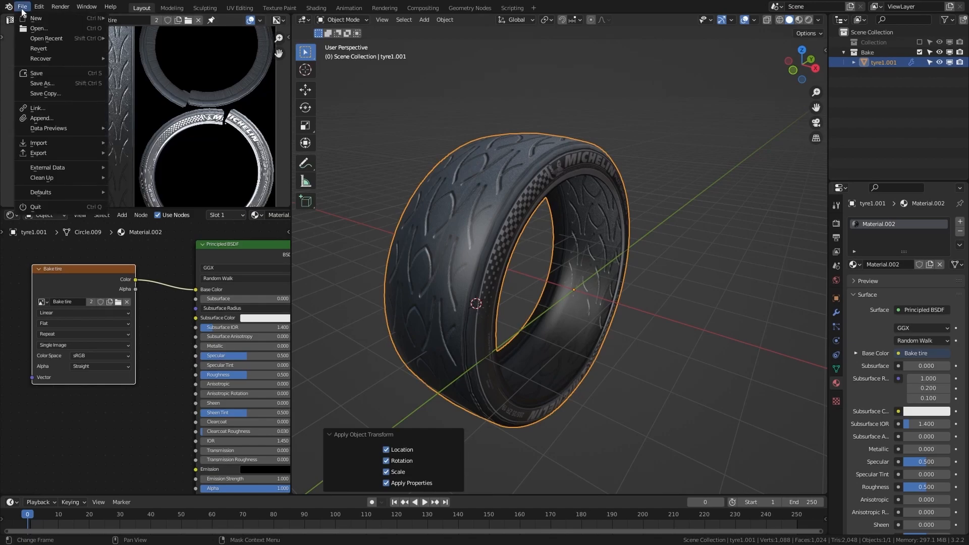
left_click(38, 153)
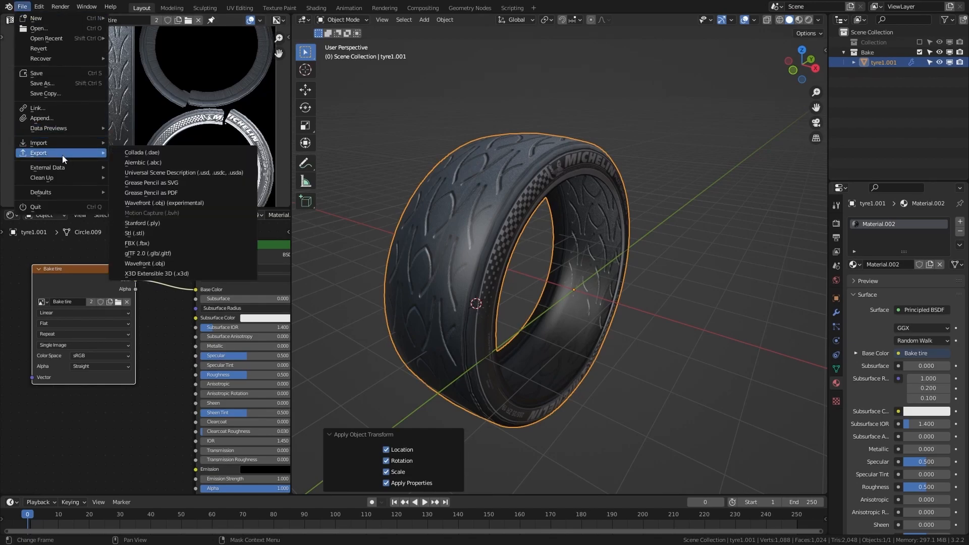
mouse_move(185, 243)
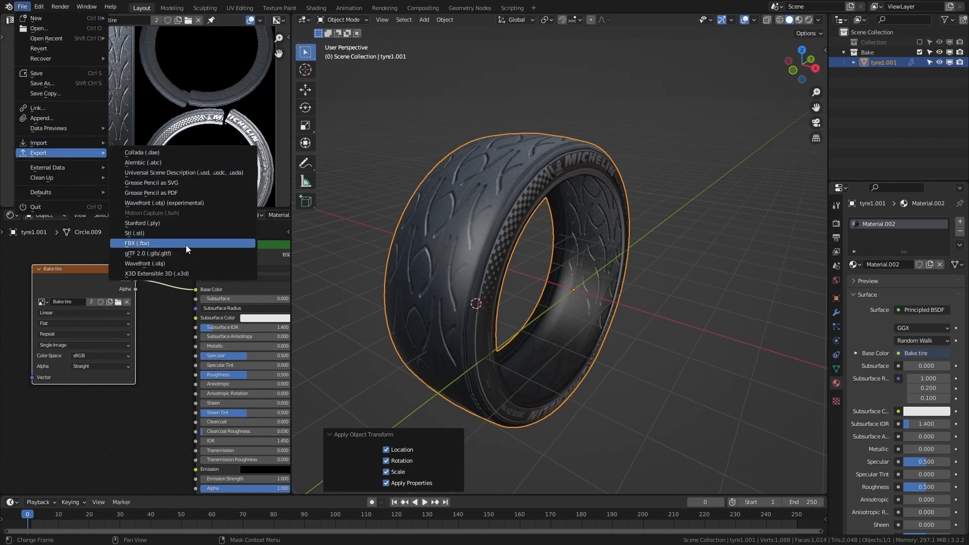
left_click(136, 243)
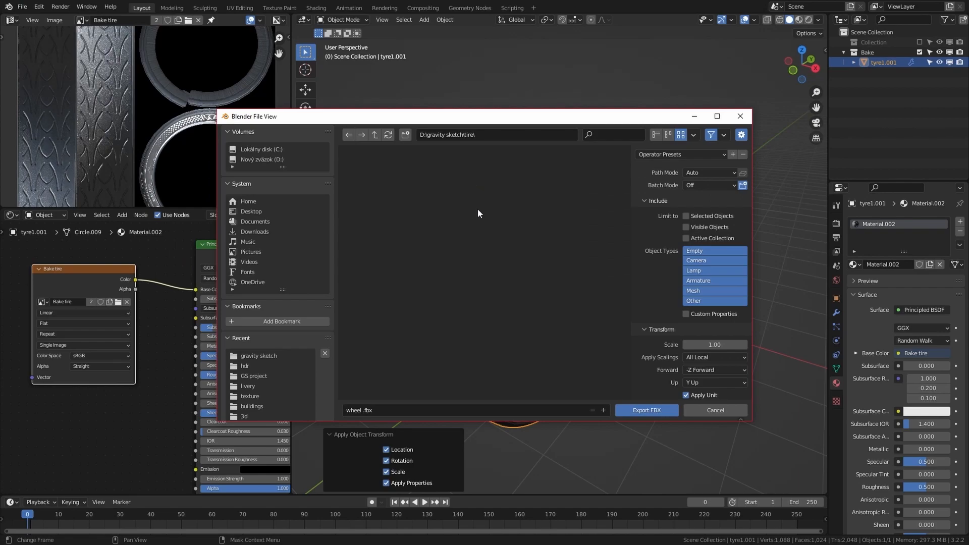
mouse_move(418, 168)
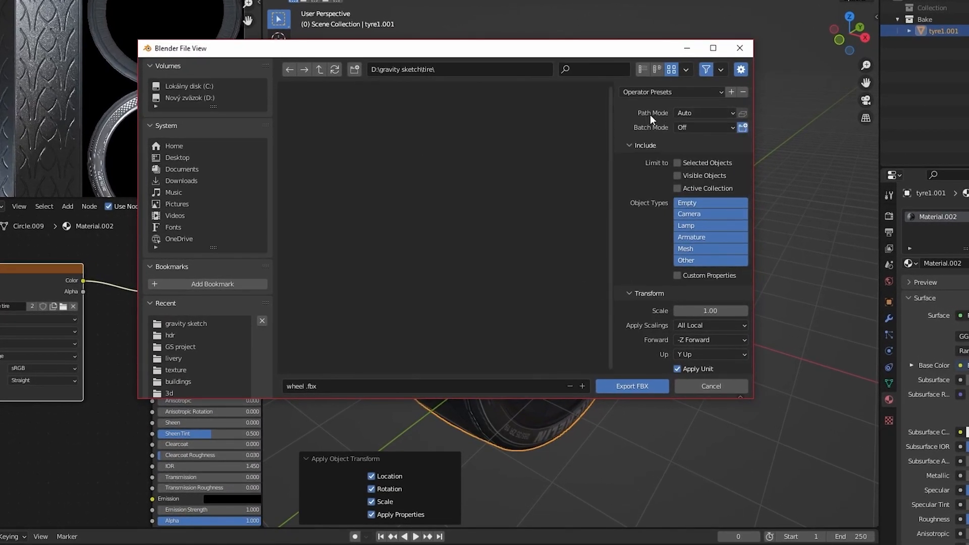
Export the selected tyre as Tire.fbx with Copy path mode and Apply Transform.
left_click(703, 113)
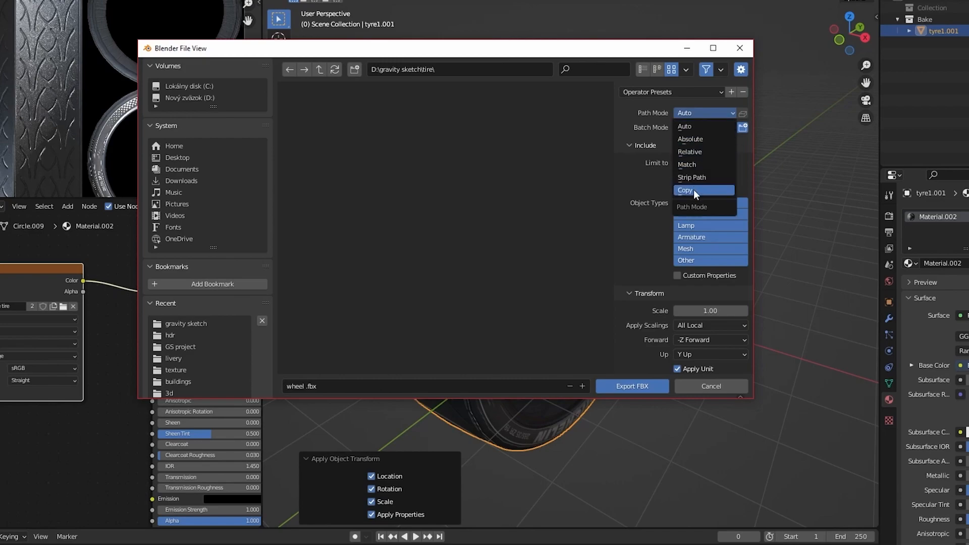
left_click(685, 190)
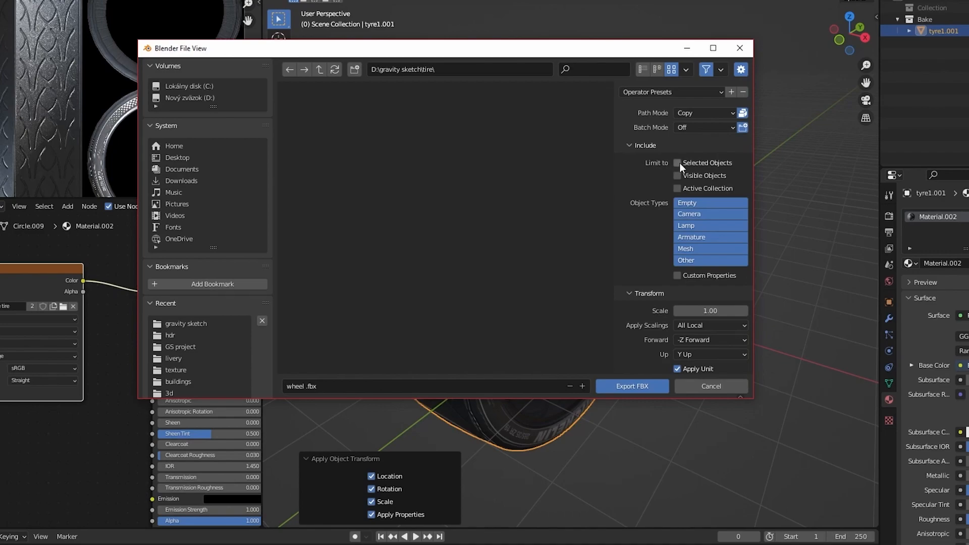
left_click(676, 162)
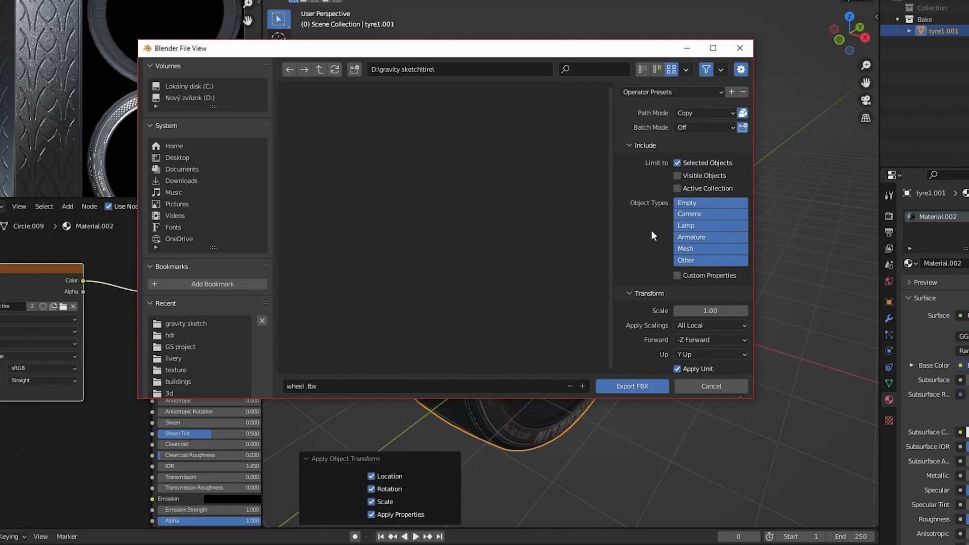
scroll("down", 3)
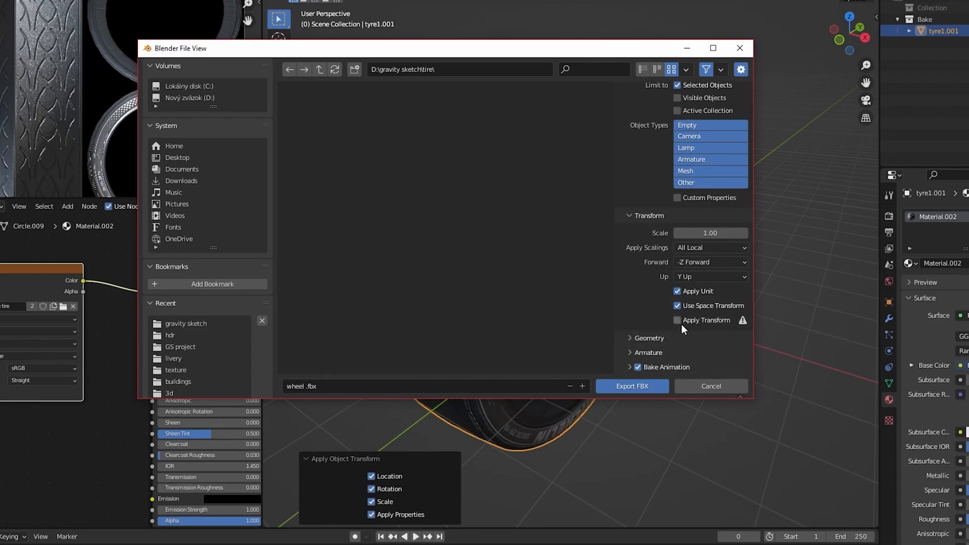
left_click(678, 321)
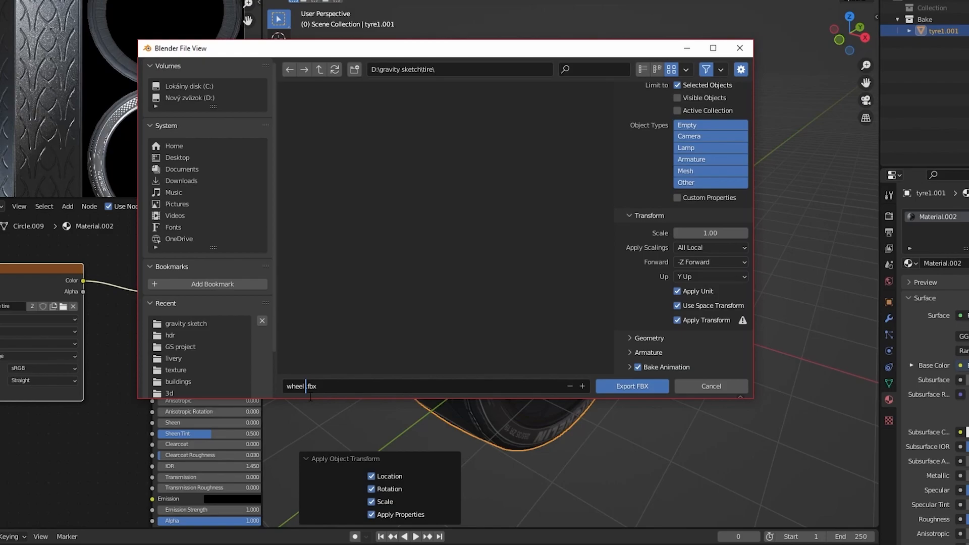
type("Tire")
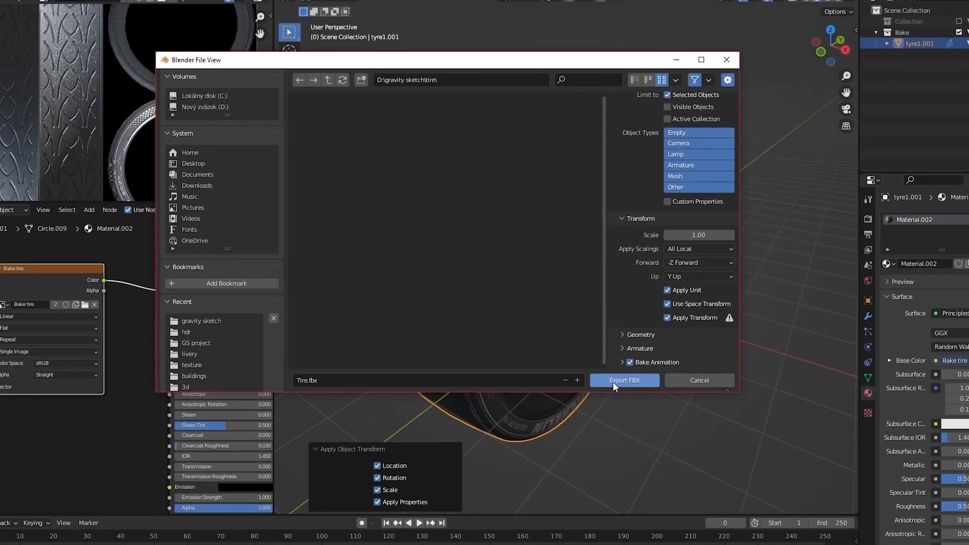
mouse_move(613, 371)
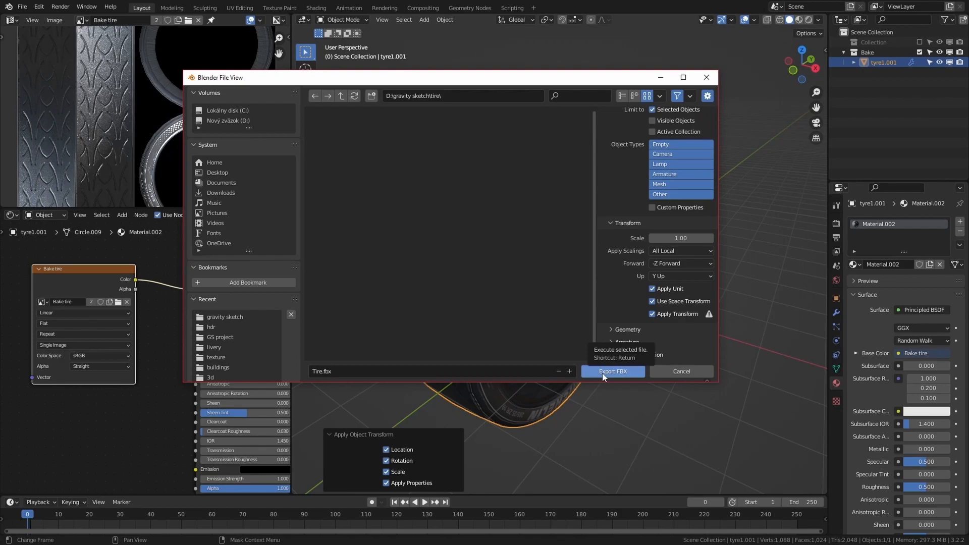
left_click(612, 372)
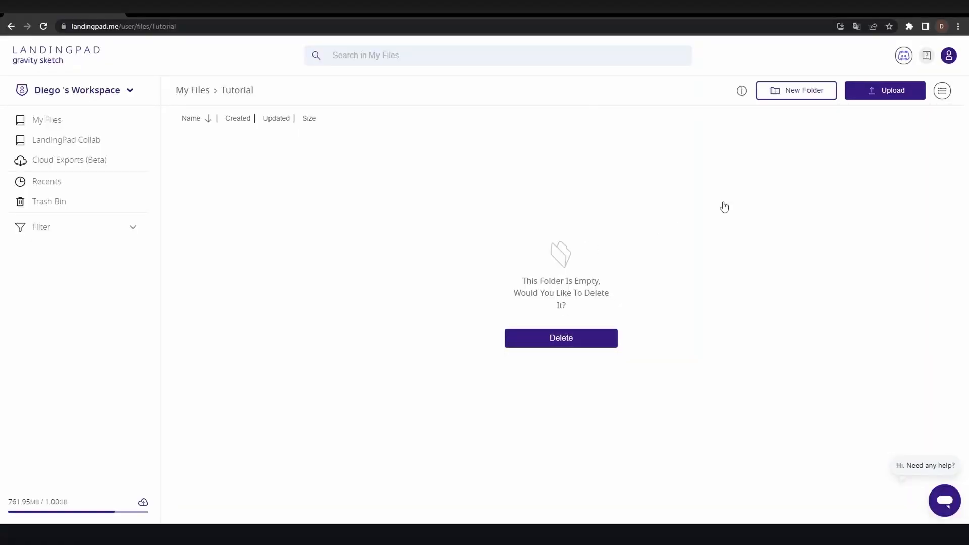
mouse_move(886, 90)
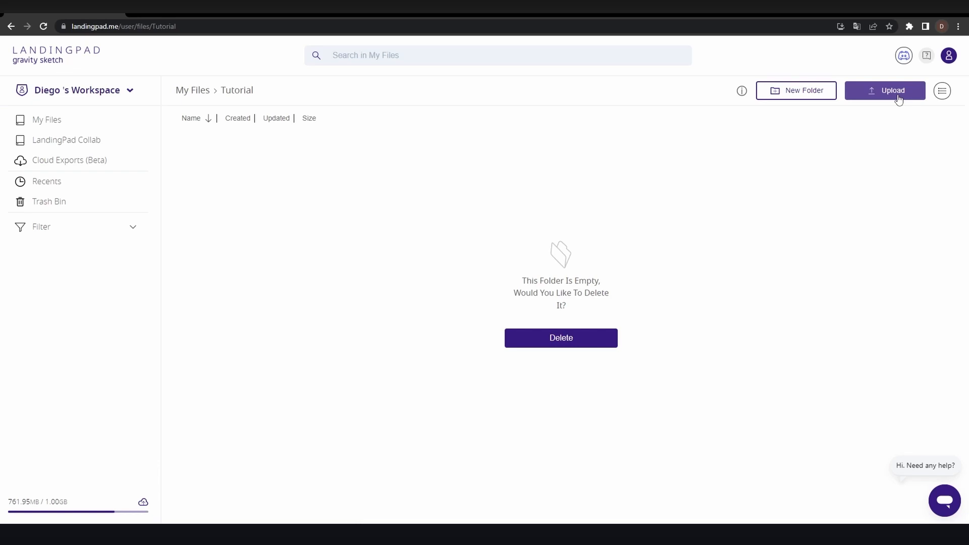
mouse_move(879, 100)
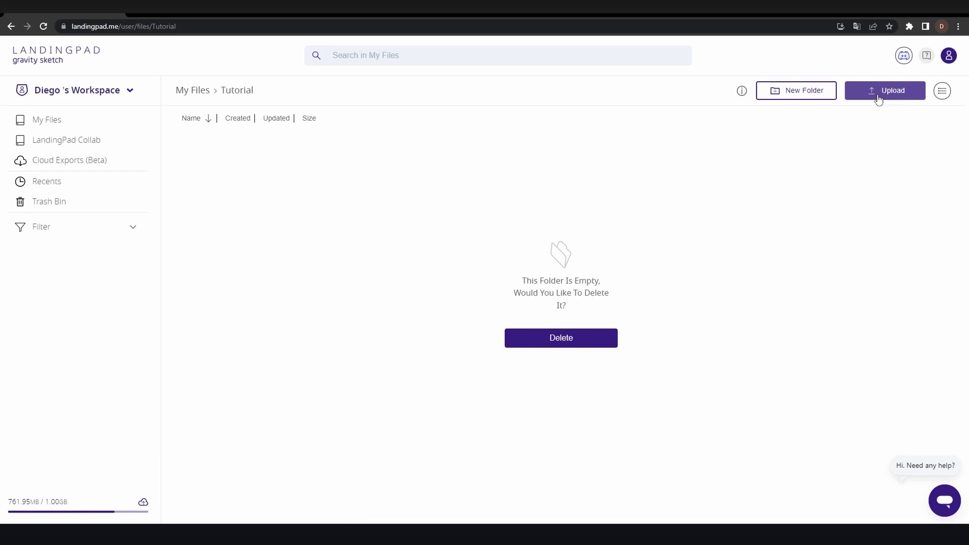
Start uploading a file into LandingPad's Tutorial folder.
left_click(885, 90)
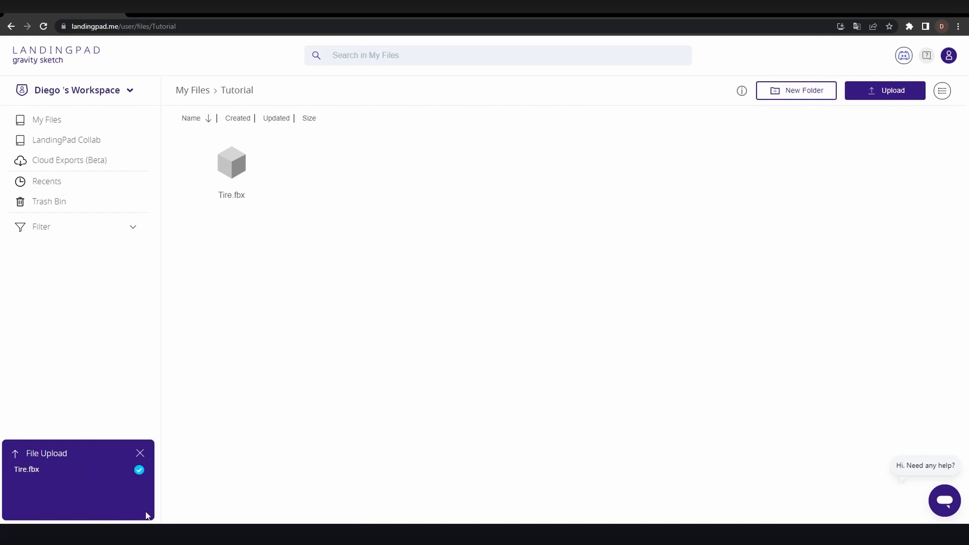
mouse_move(320, 207)
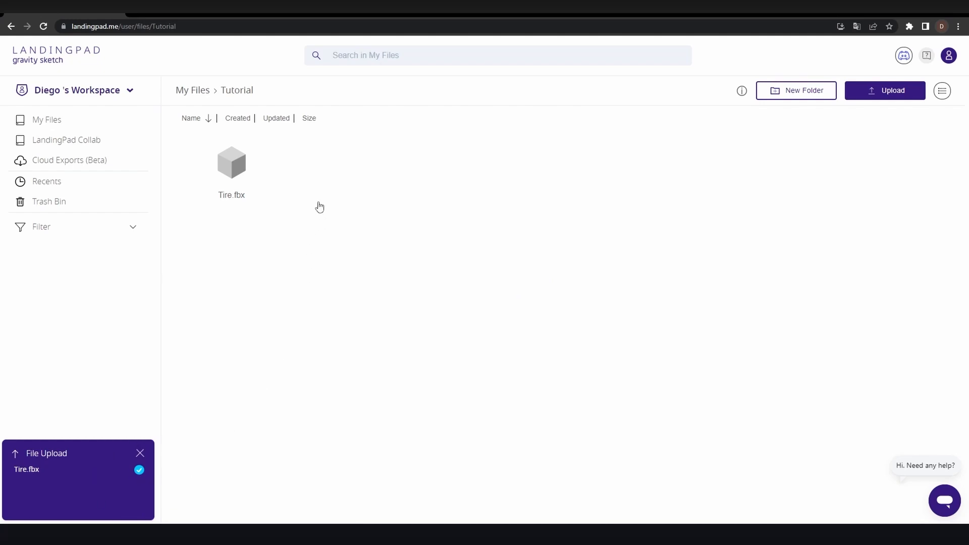
mouse_move(338, 160)
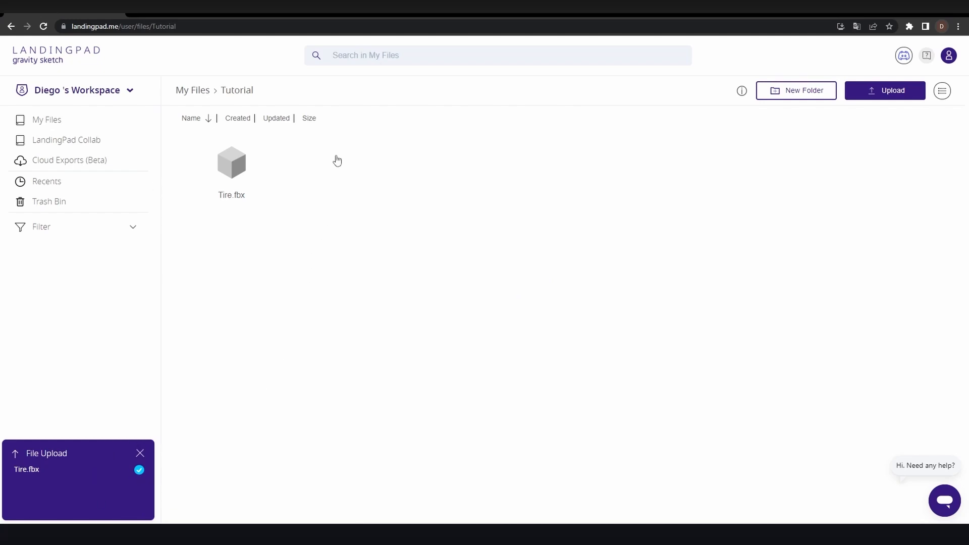